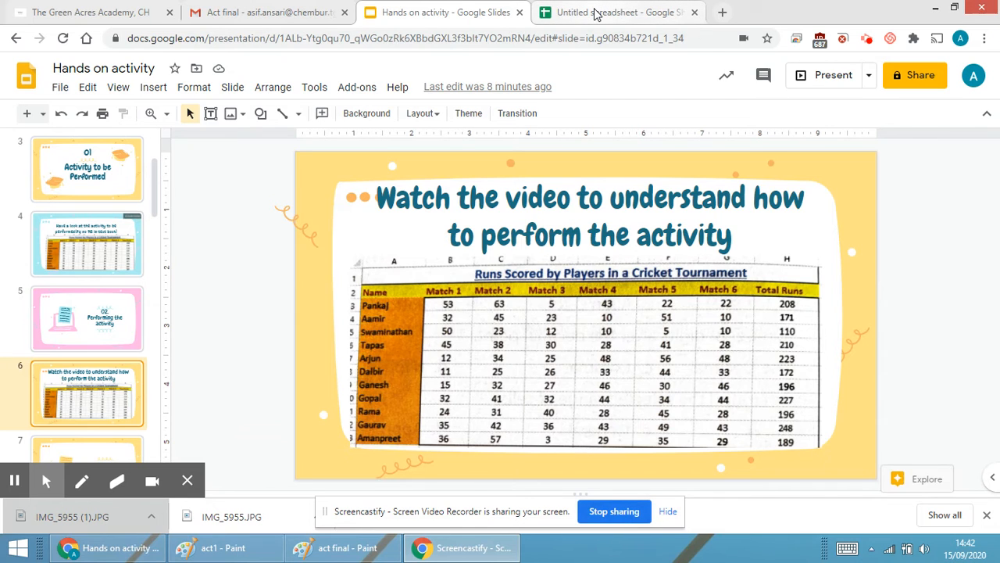
Step: Rename the untitled spreadsheet to 'Cricket Tournament'
{"action": "left_click", "coordinate": [617, 12]}
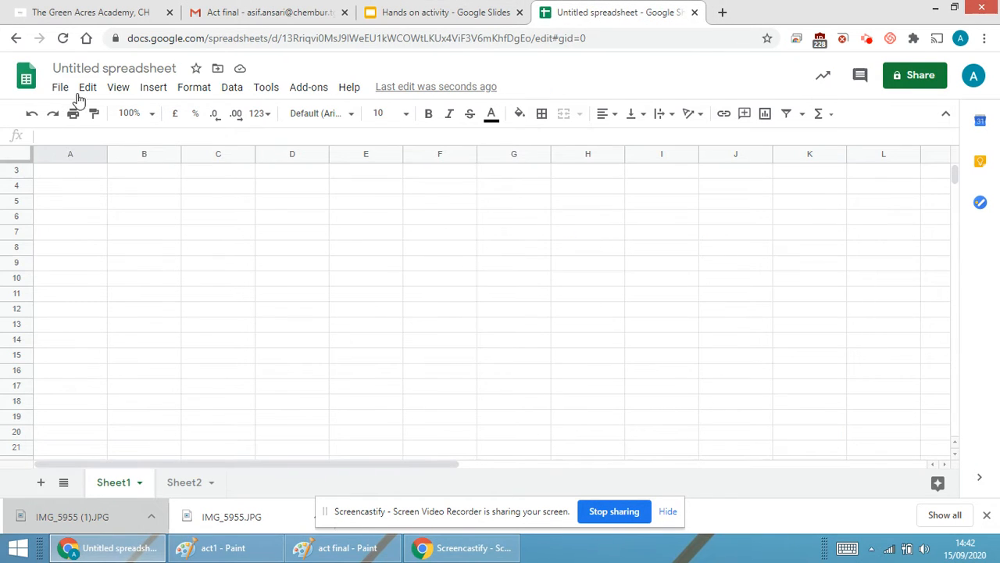
{"action": "left_click", "coordinate": [115, 68]}
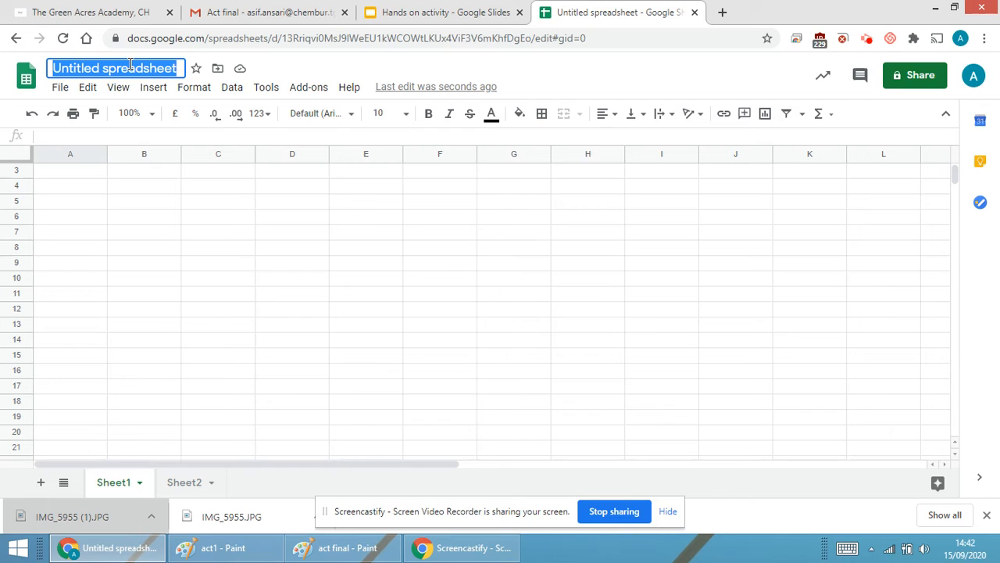
{"action": "type", "text": "Cricket"}
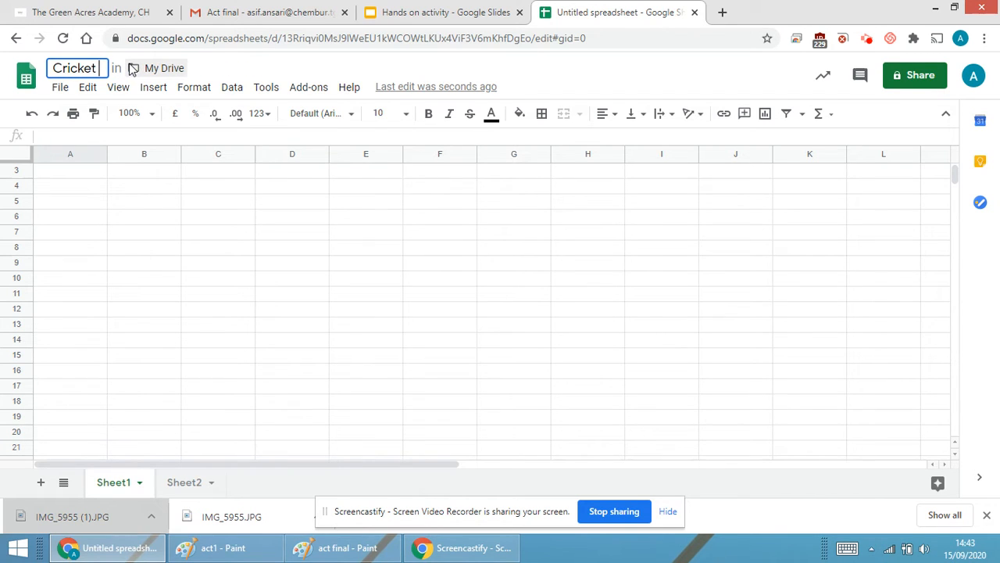
{"action": "type", "text": "Tournament"}
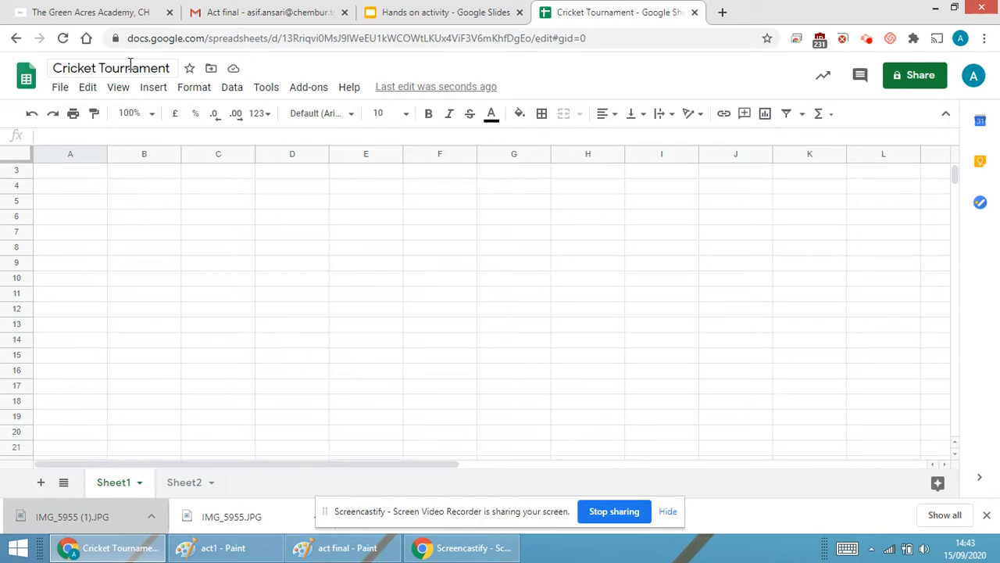
Step: Enter the title 'Runs Scored by Players in A Cricket Tournament' in cell A3
{"action": "left_click", "coordinate": [70, 170]}
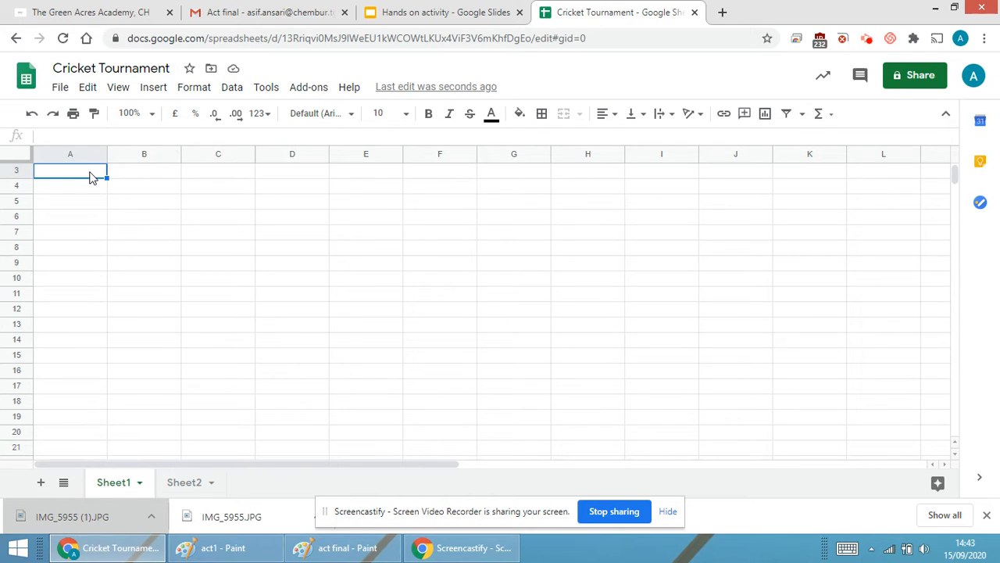
{"action": "type", "text": "Runs"}
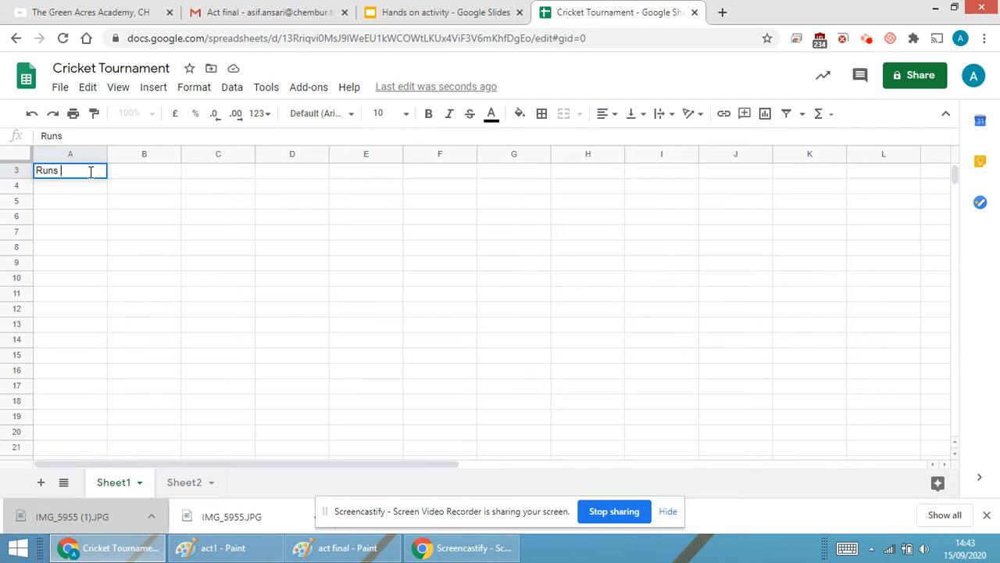
{"action": "type", "text": "Scored b"}
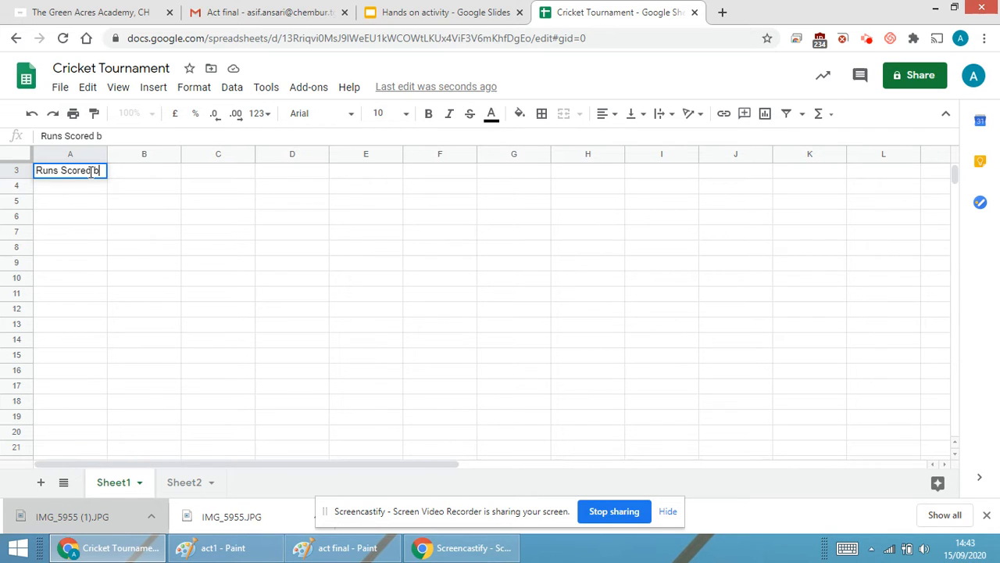
{"action": "type", "text": "y P"}
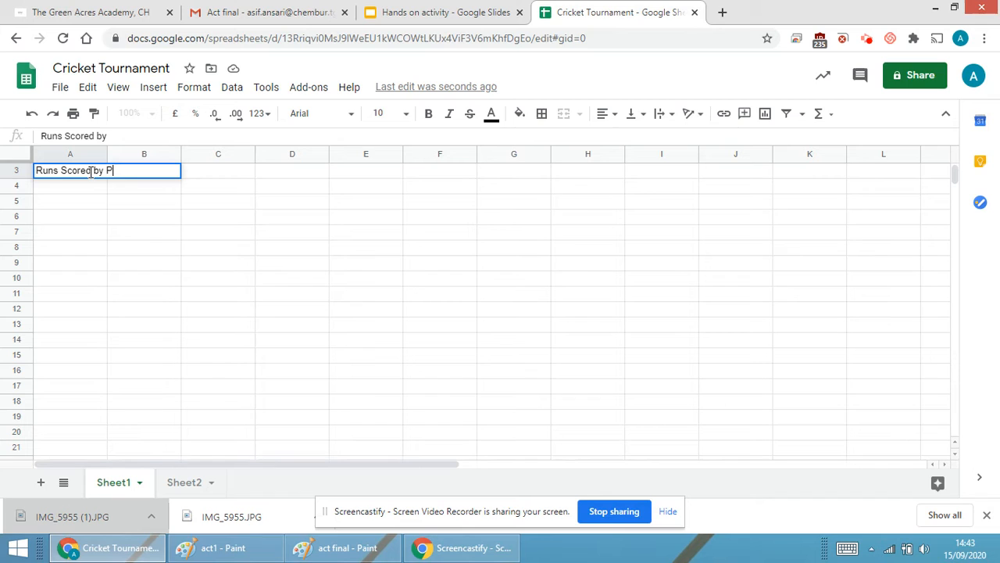
{"action": "type", "text": "layers i"}
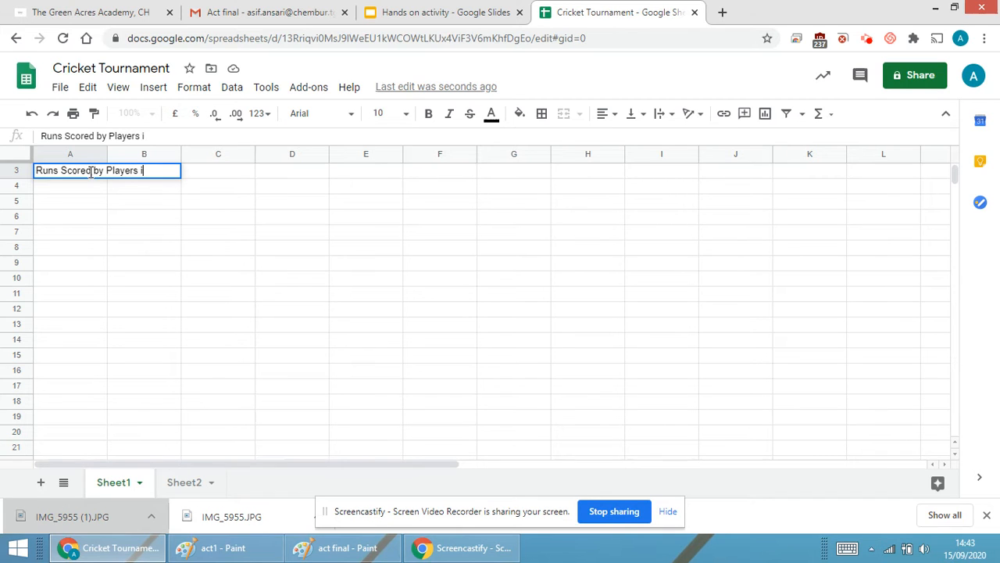
{"action": "type", "text": "n A Cricket To"}
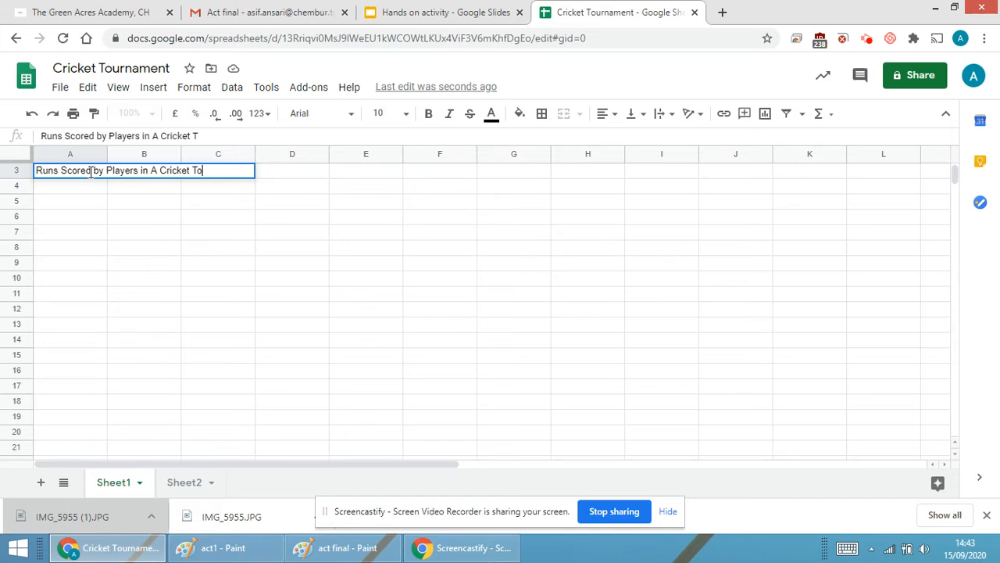
{"action": "type", "text": "urnament"}
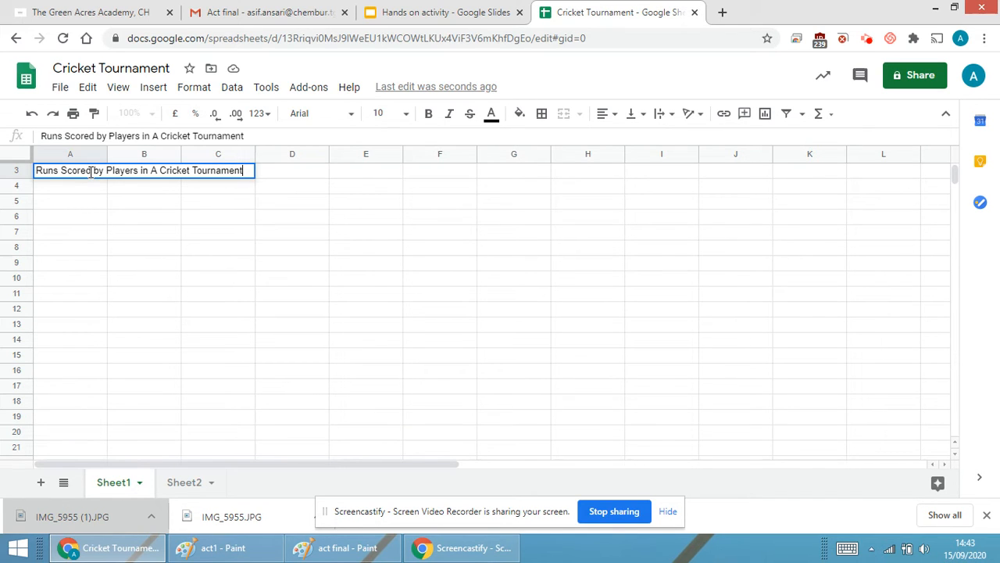
{"action": "key", "text": "enter"}
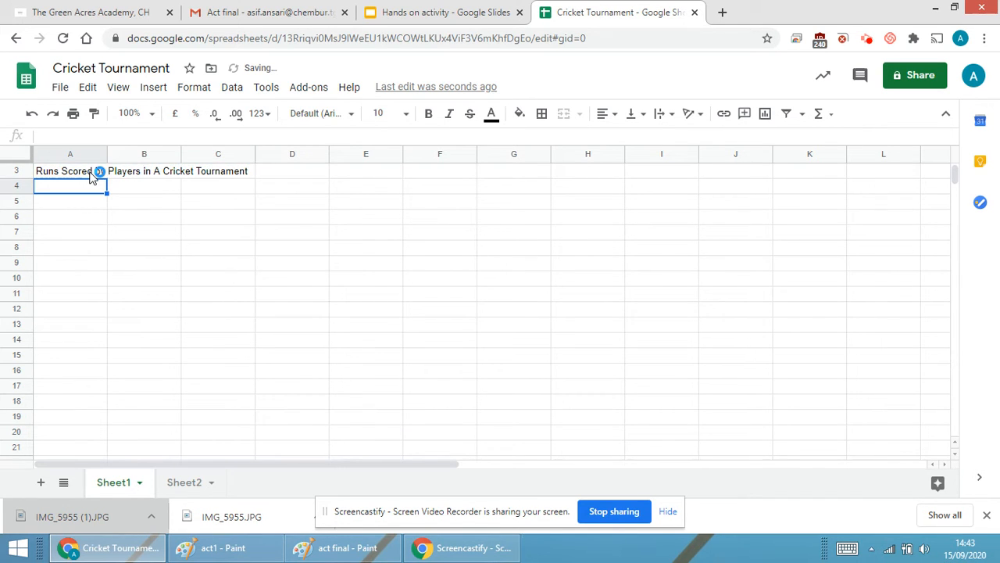
Step: Enter the headers Name, Match 1, Match 2 and Match 3 in row 4
{"action": "type", "text": "Nma"}
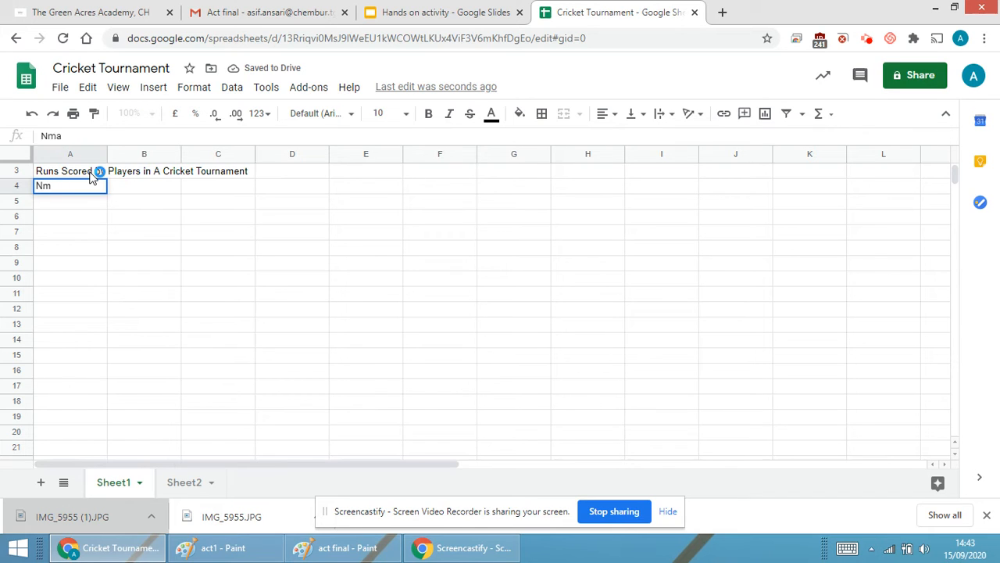
{"action": "type", "text": "Name"}
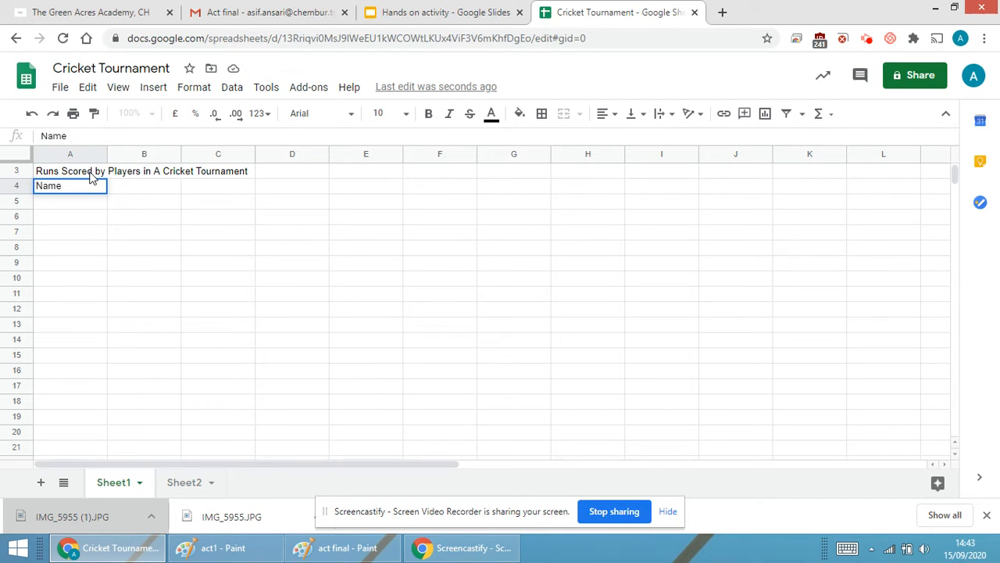
{"action": "type", "text": "Match"}
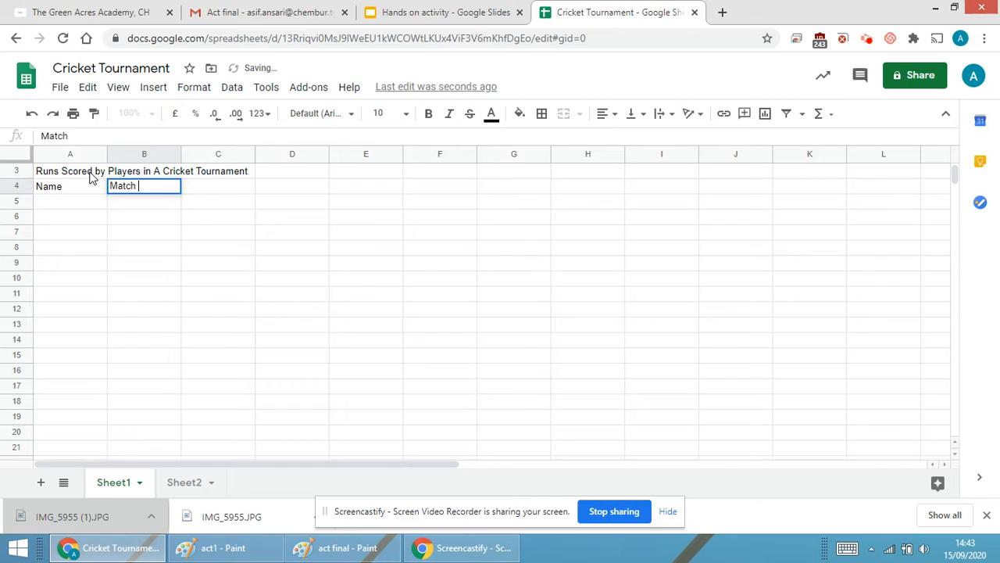
{"action": "type", "text": "Match2"}
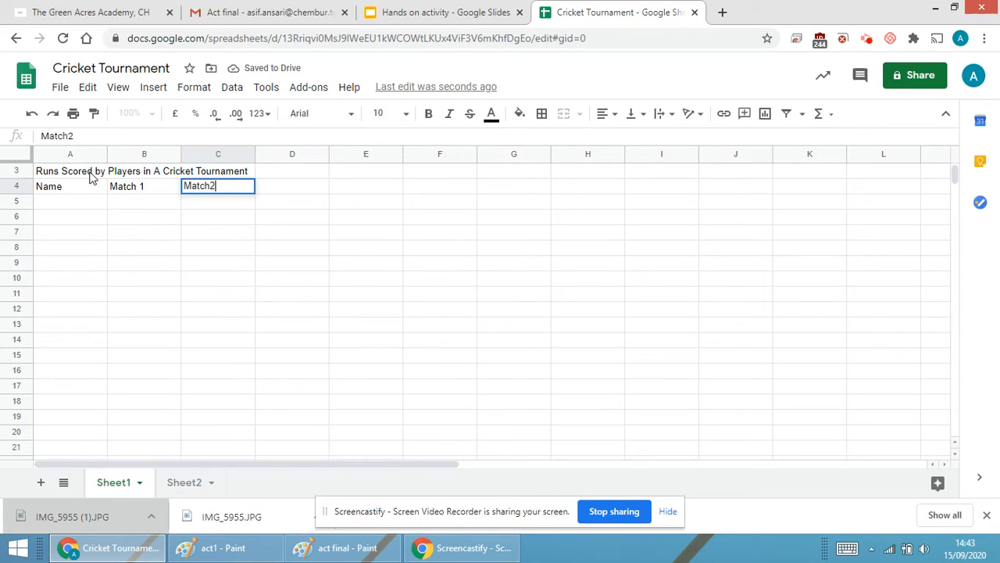
{"action": "type", "text": "Ma"}
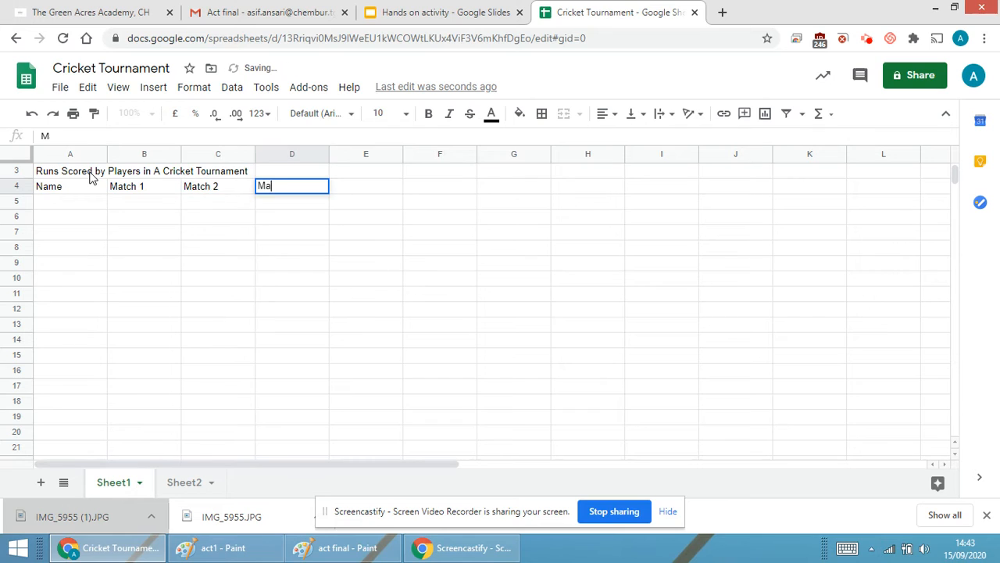
{"action": "type", "text": "Match 3"}
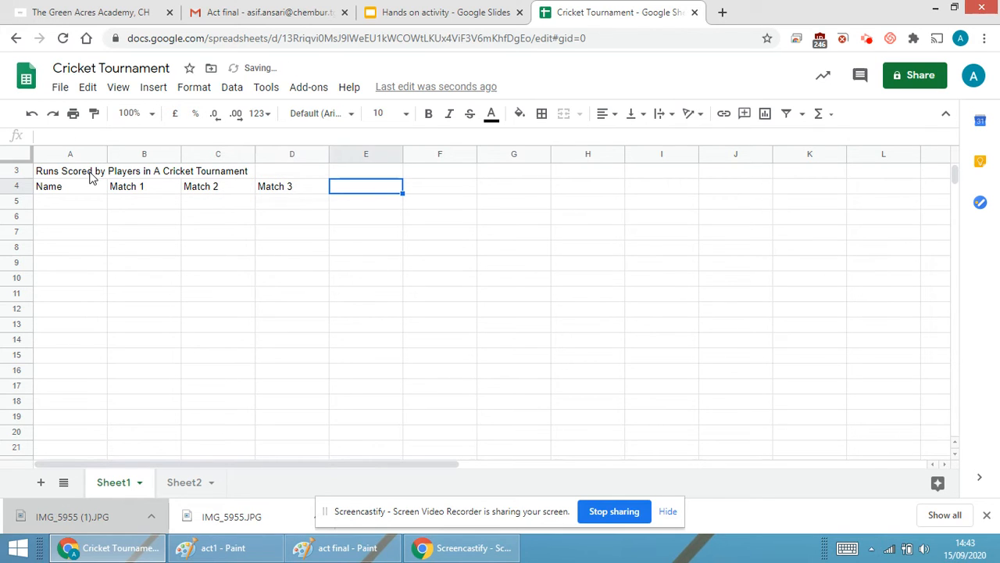
Step: Add the headers Match 4, Match 5, Match 6 and Total Runs across row 4
{"action": "type", "text": "M"}
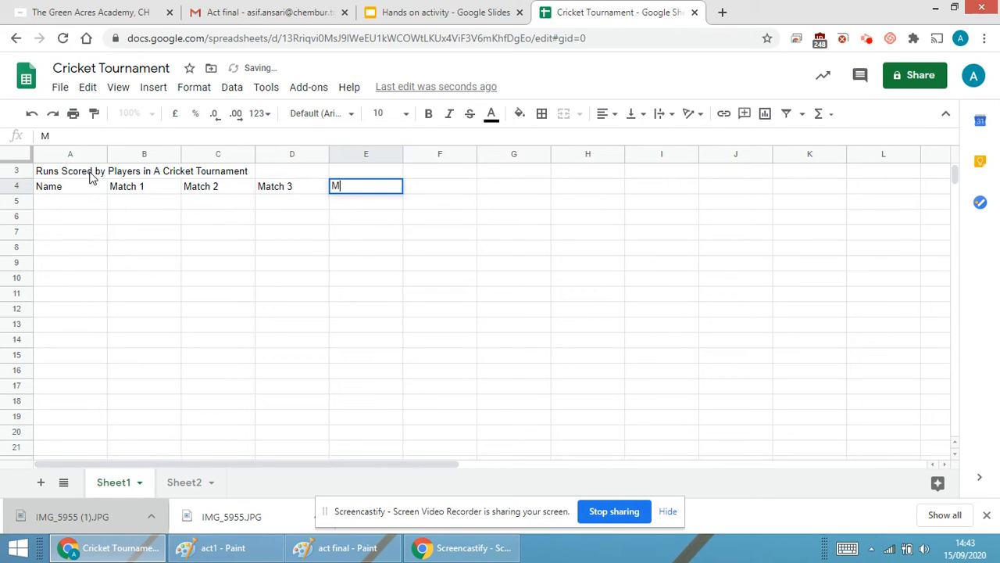
{"action": "type", "text": "atch 4"}
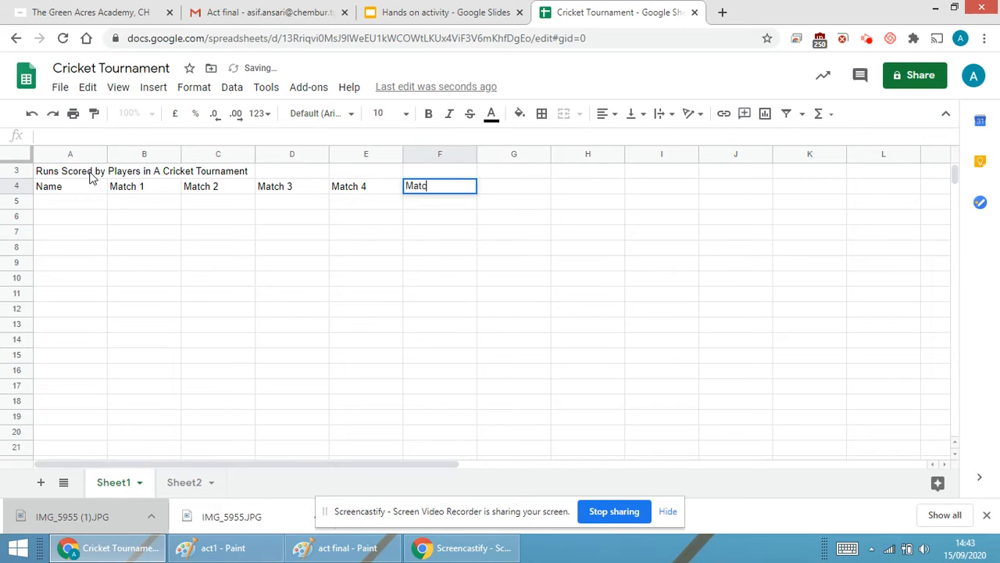
{"action": "type", "text": "Match 5"}
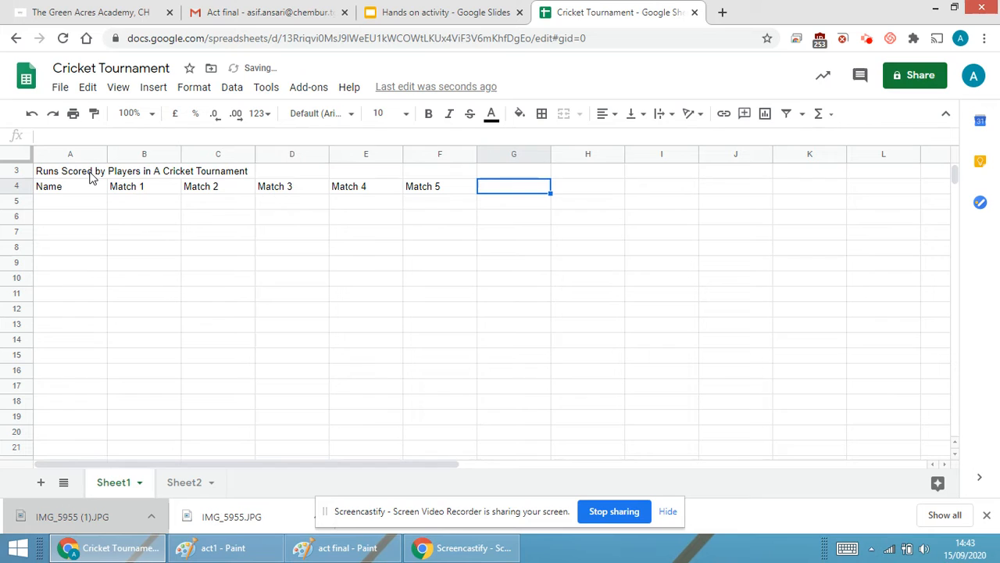
{"action": "type", "text": "MAtch 6"}
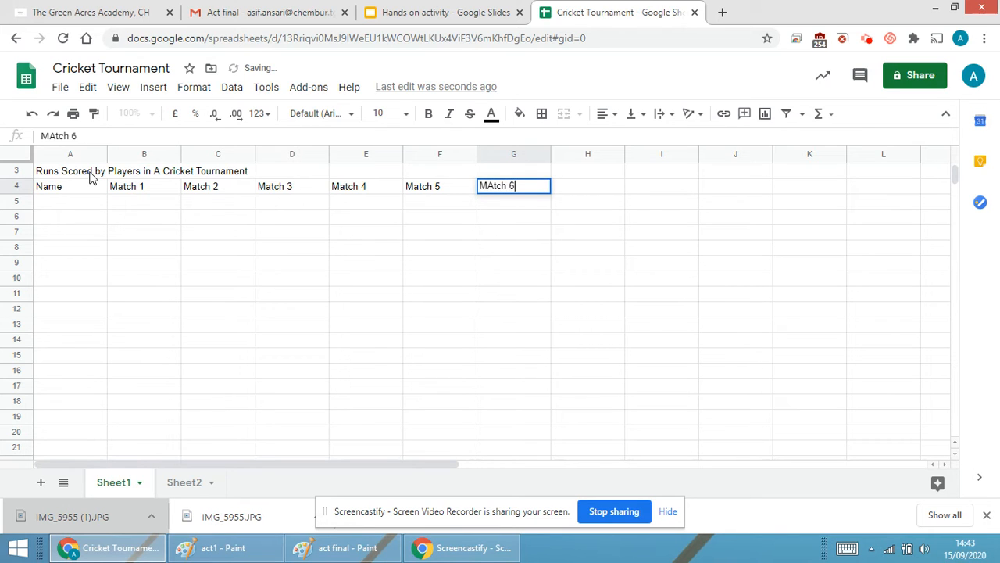
{"action": "type", "text": "Total"}
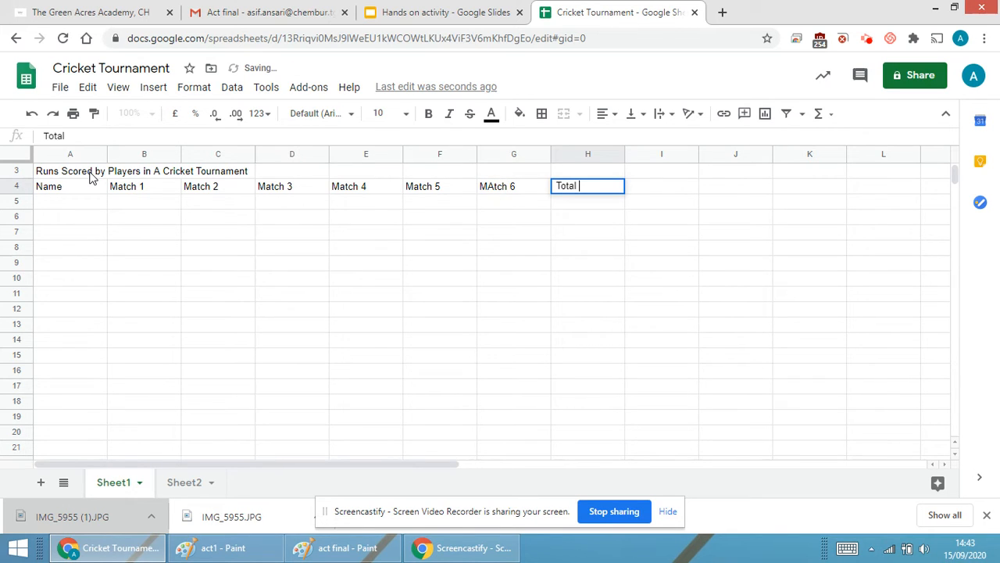
{"action": "type", "text": "R"}
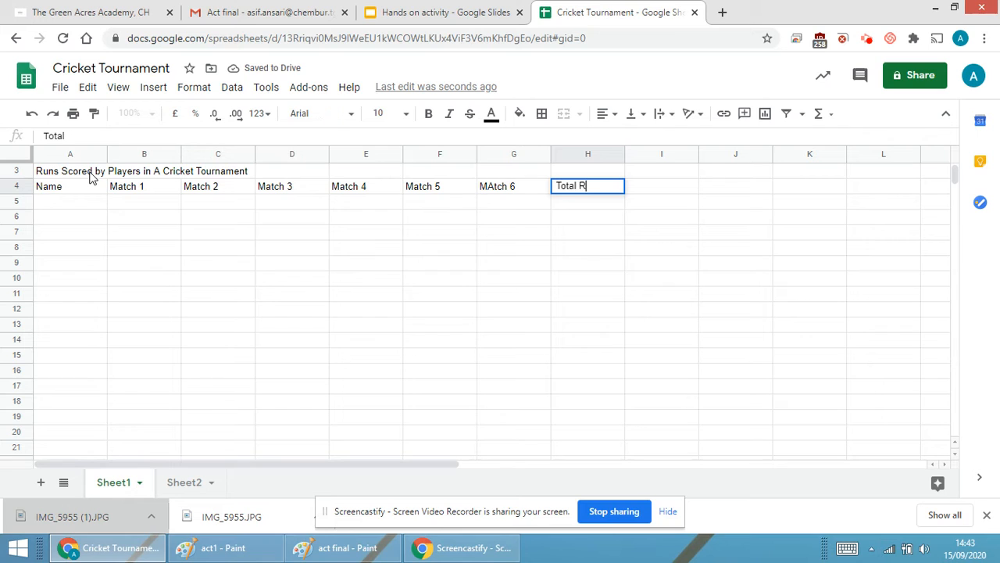
{"action": "key", "text": "enter"}
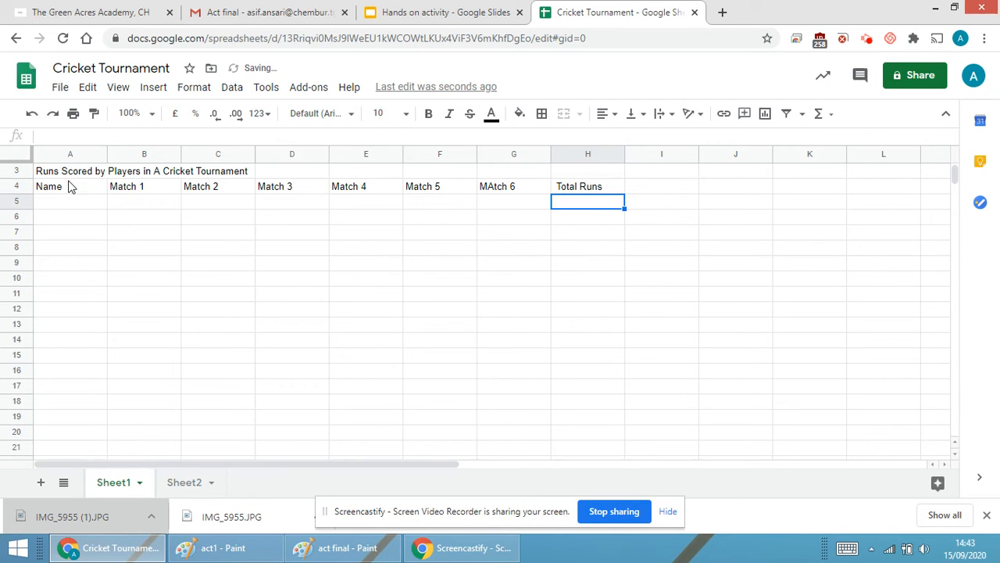
Step: Enter the first player names down from A5, including Pankaj, Aamir and Dalbir
{"action": "left_click", "coordinate": [69, 200]}
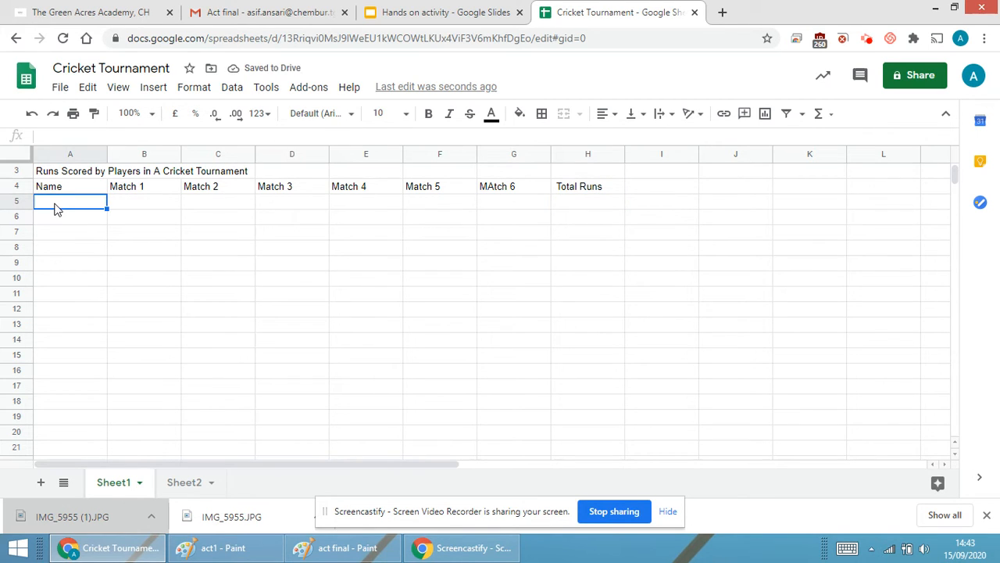
{"action": "type", "text": "Pankaj"}
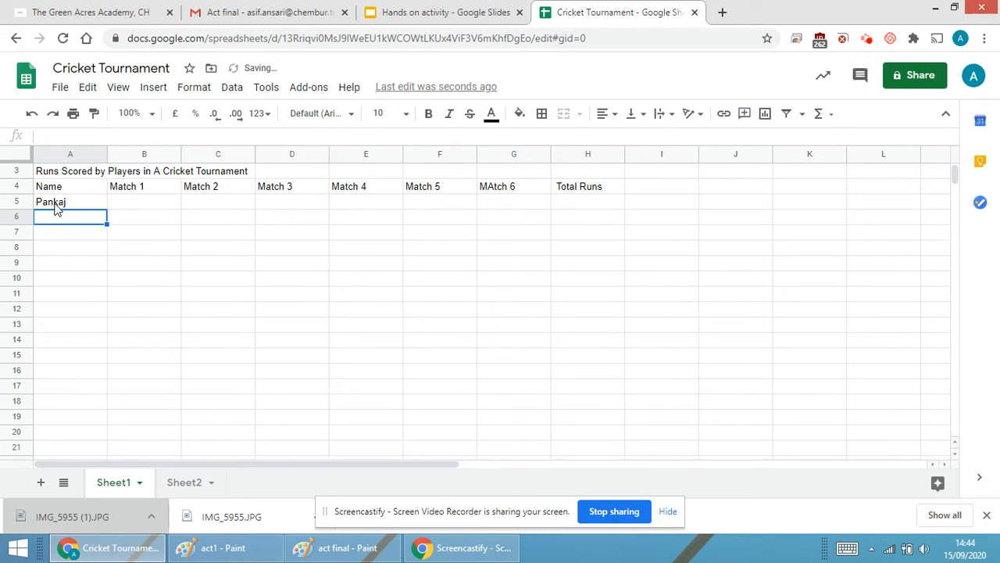
{"action": "type", "text": "Aam"}
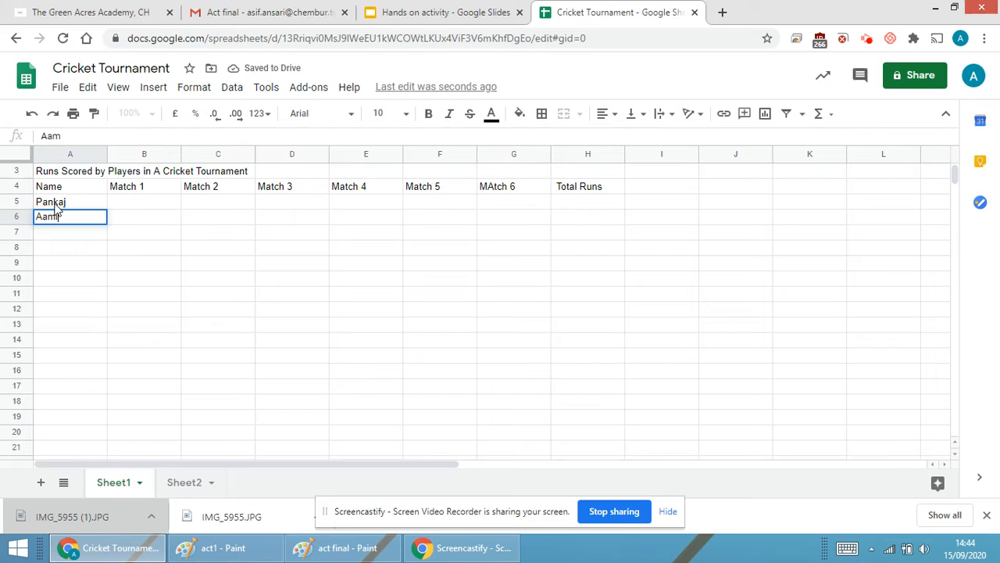
{"action": "type", "text": "S"}
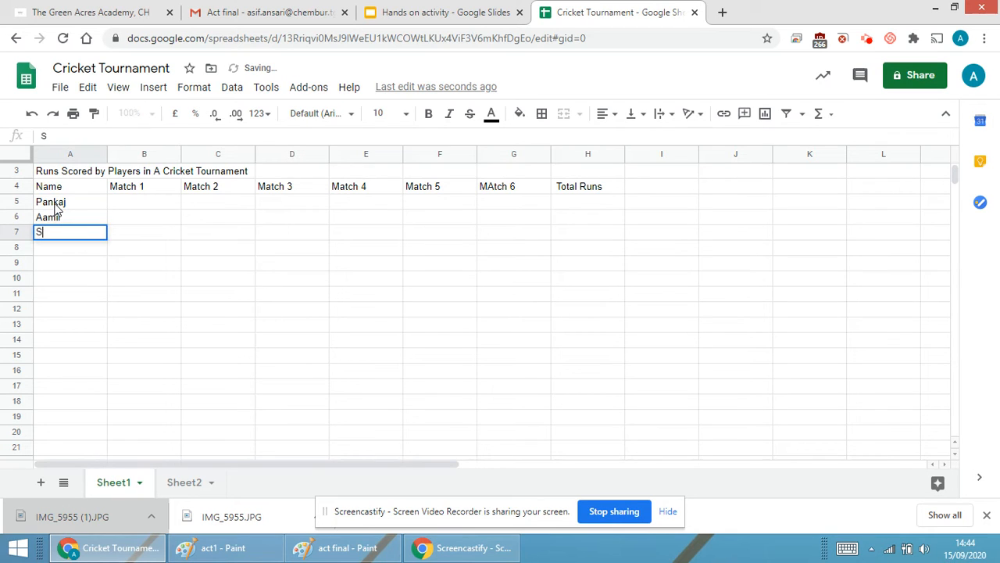
{"action": "type", "text": "waminathan"}
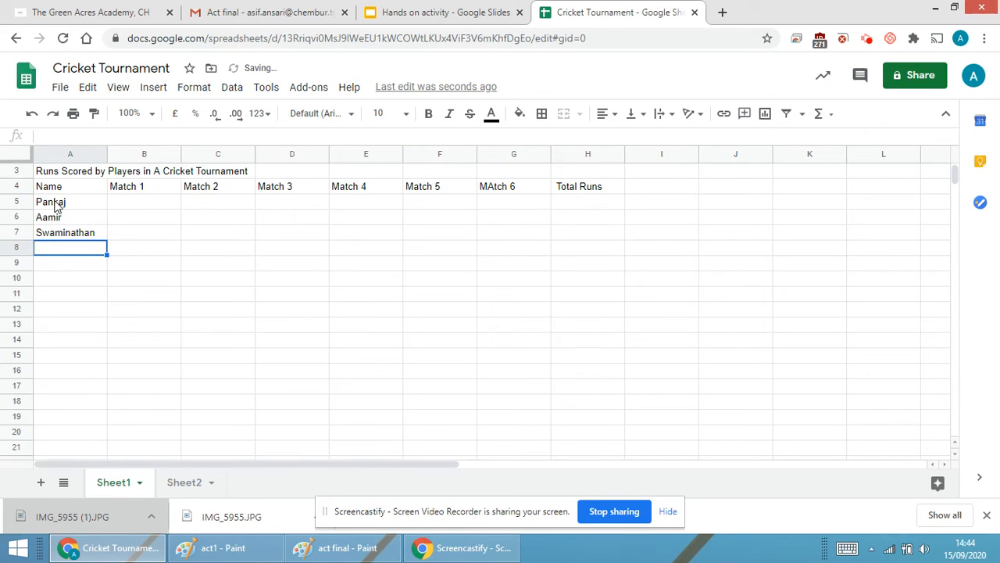
{"action": "type", "text": "Aamir"}
{"action": "type", "text": "Tapas"}
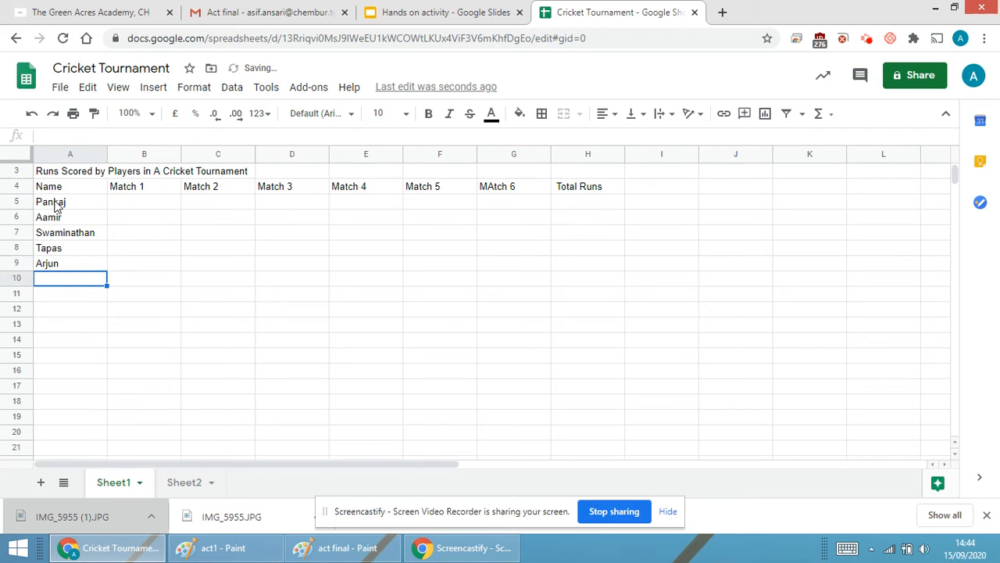
{"action": "type", "text": "Dalbir"}
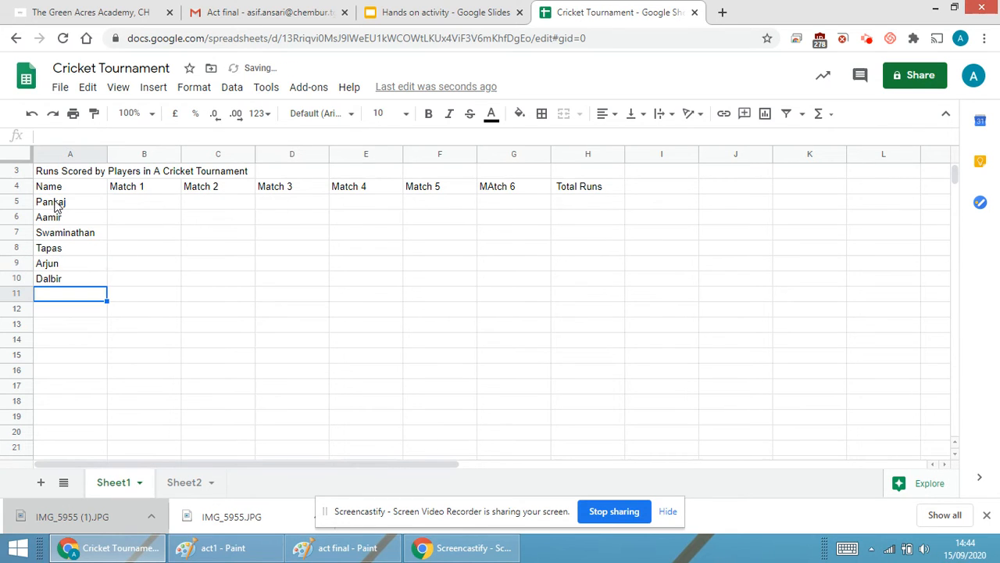
Step: Add the remaining names Ganesh, Gopal, Rama through Amanpreet in column A
{"action": "type", "text": "Ganes"}
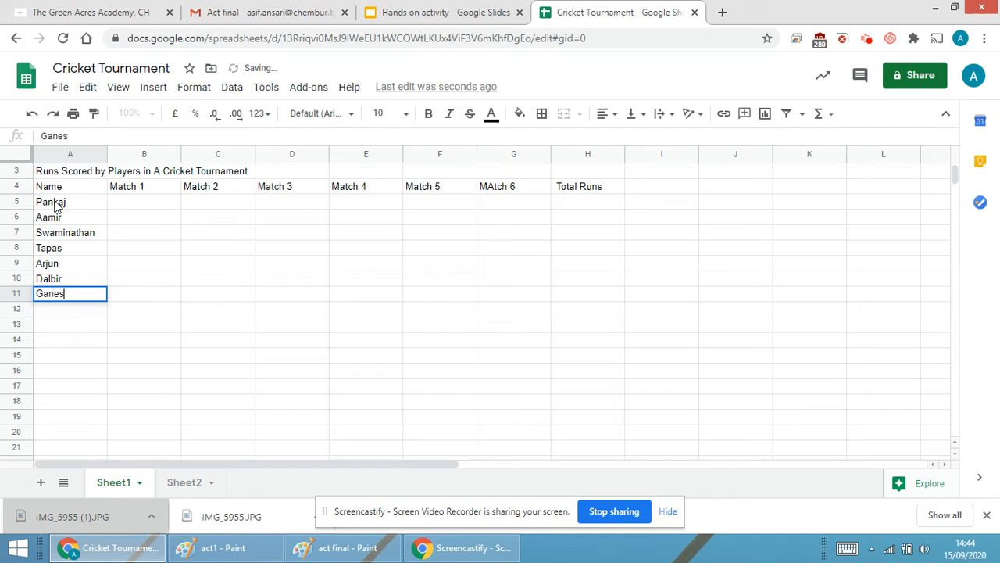
{"action": "key", "text": "enter"}
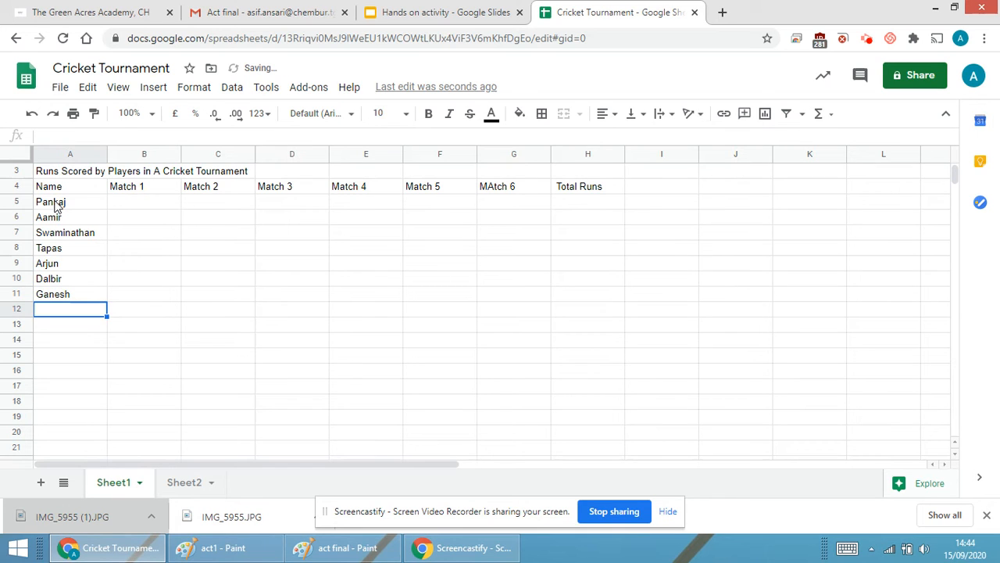
{"action": "type", "text": "Gopal"}
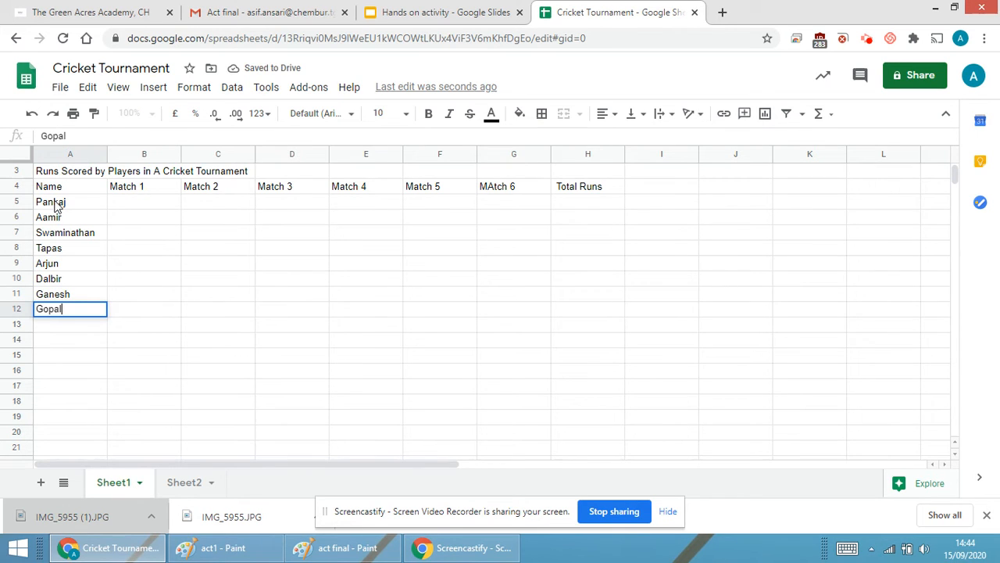
{"action": "type", "text": "Rama"}
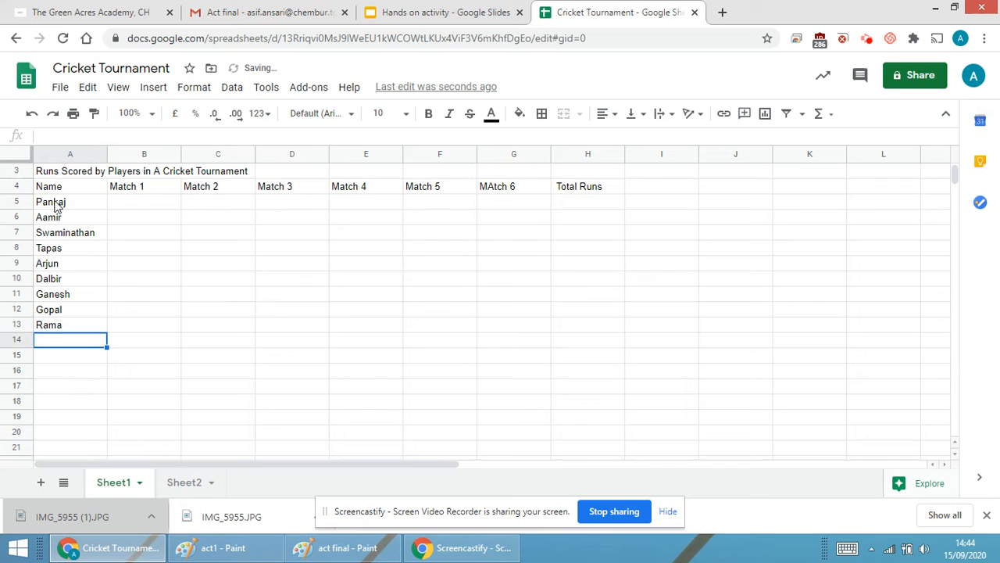
{"action": "type", "text": "Gaurav"}
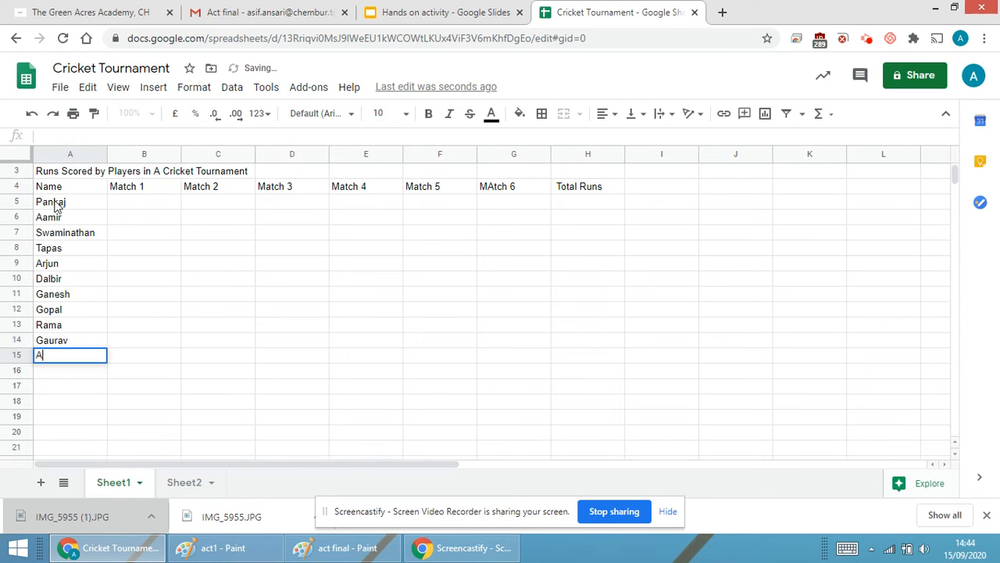
{"action": "type", "text": "manpreet"}
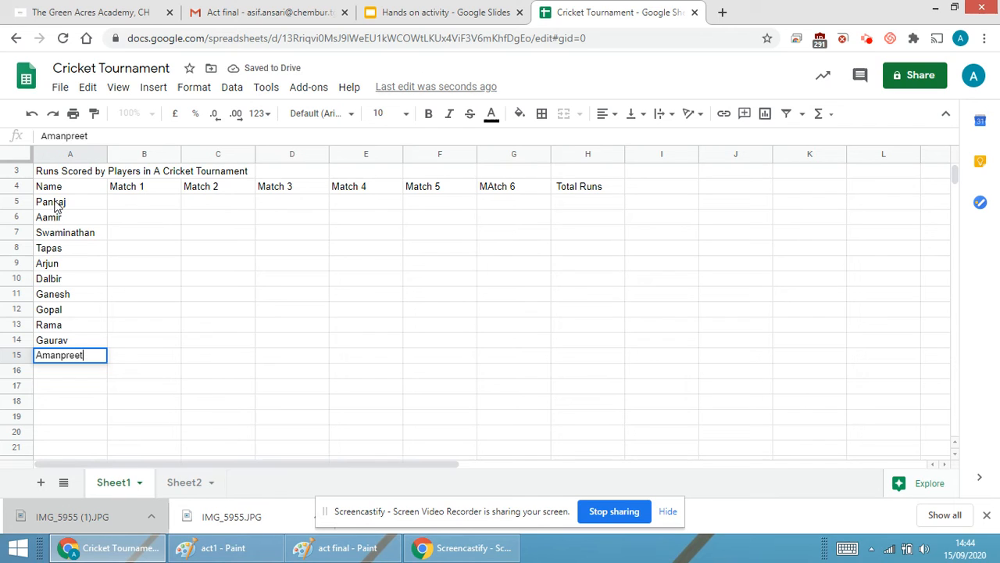
{"action": "left_click", "coordinate": [144, 201]}
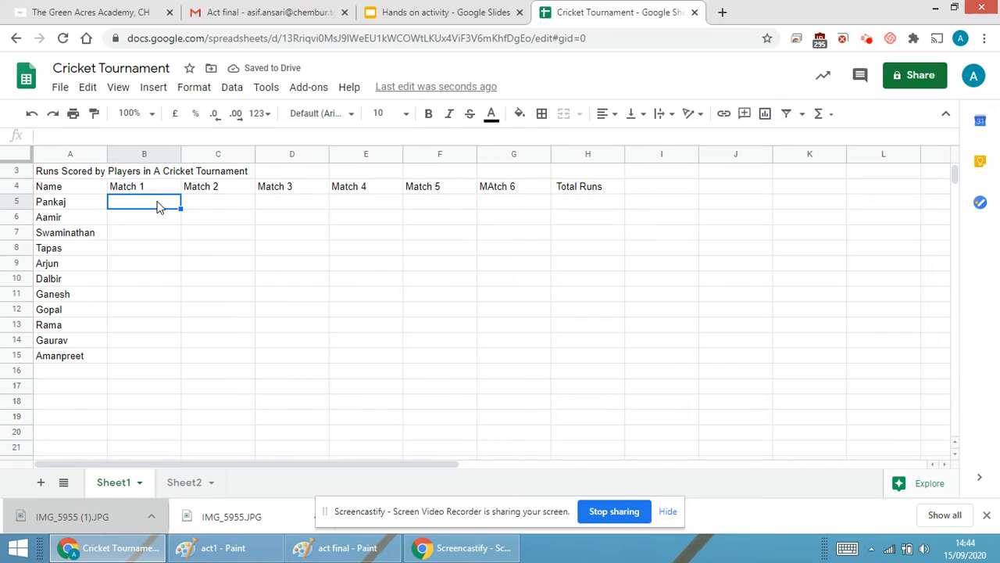
Step: Enter Pankaj's Match 1–6 runs 53, 63, 5, 43, 22, 22, correcting 40 to 43
{"action": "type", "text": "53"}
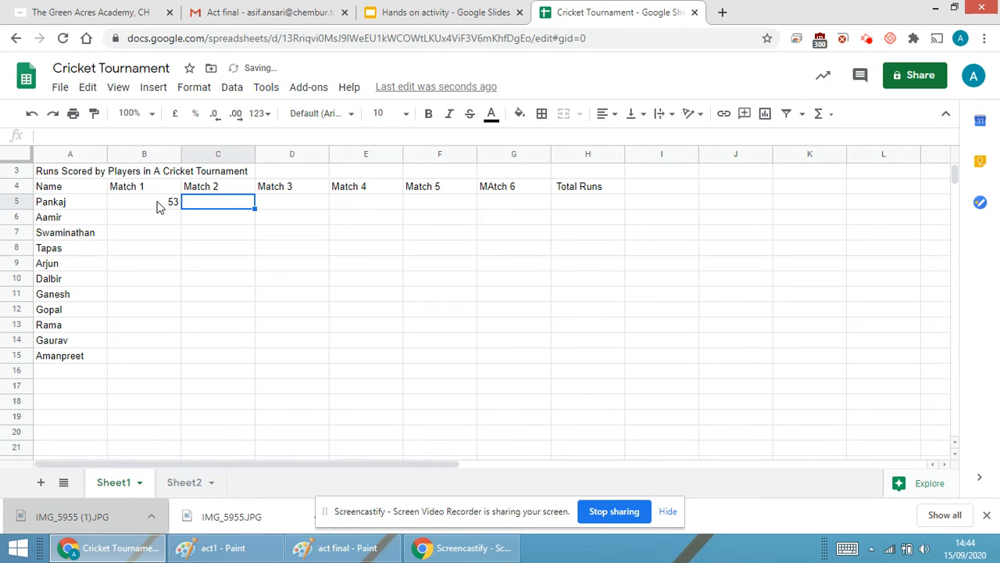
{"action": "type", "text": "63"}
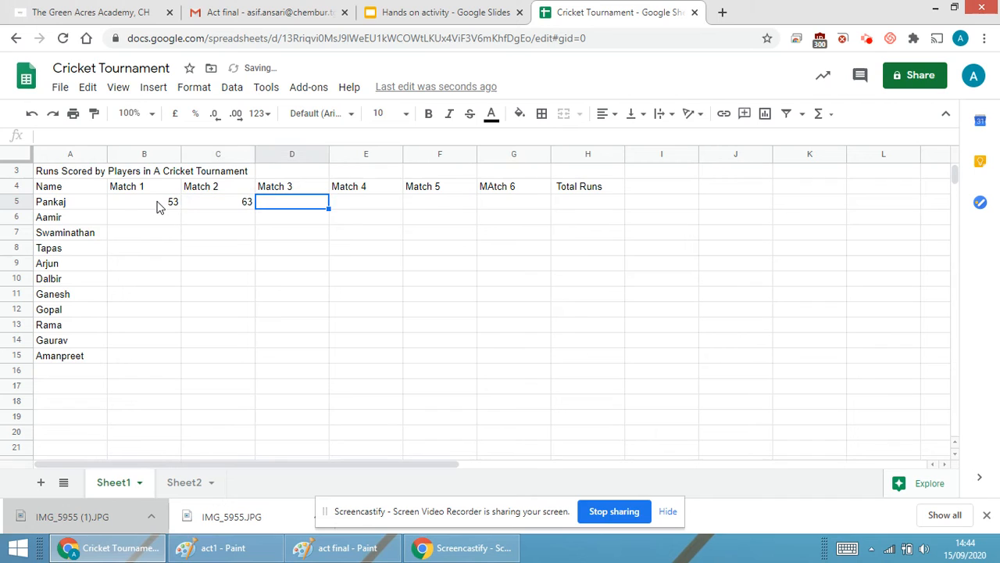
{"action": "type", "text": "40"}
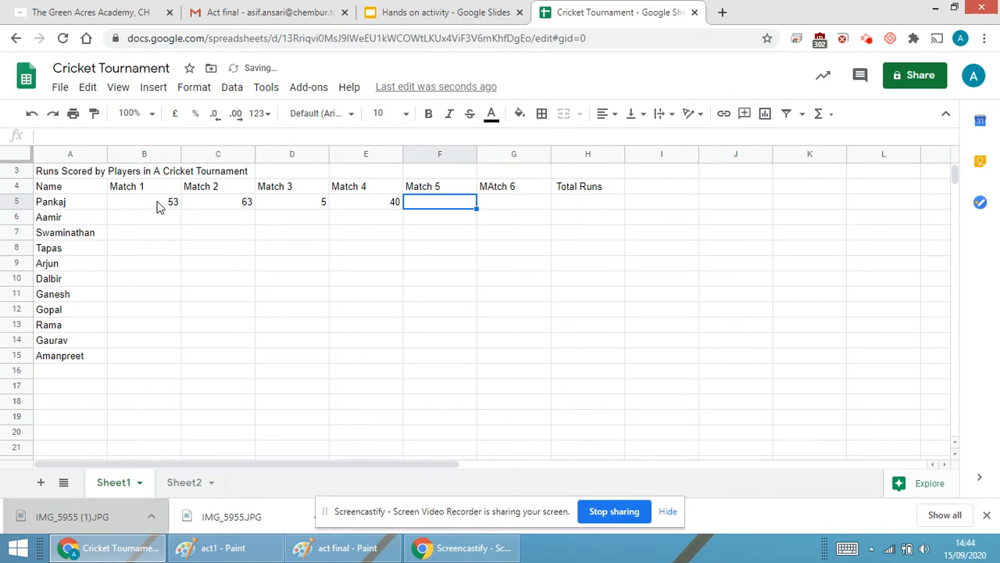
{"action": "left_click", "coordinate": [365, 202]}
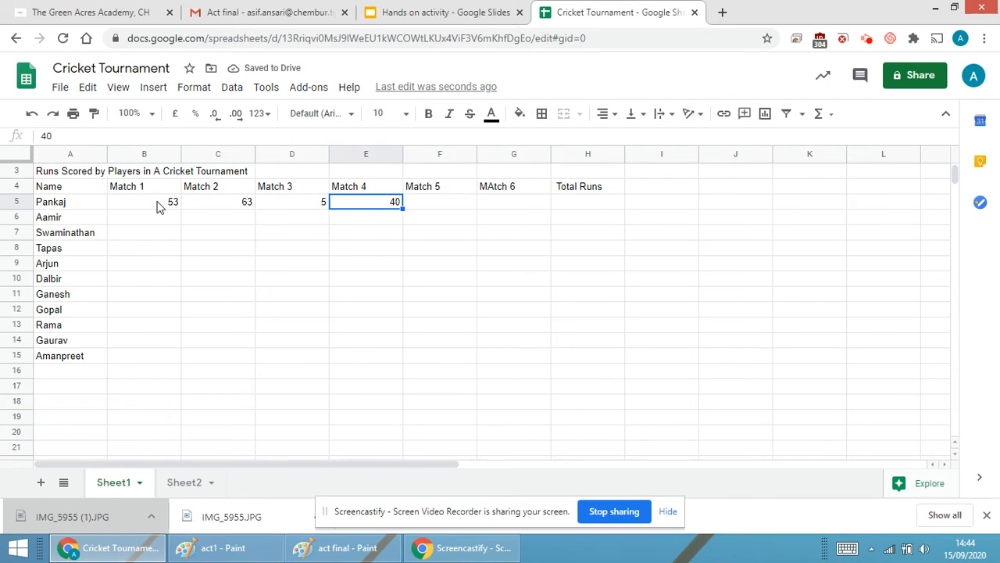
{"action": "type", "text": "43"}
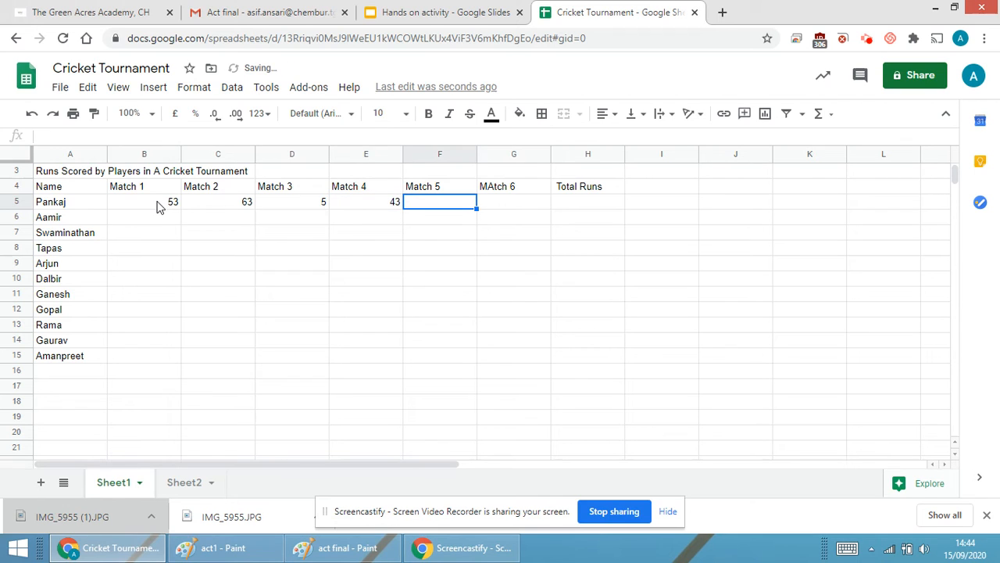
{"action": "type", "text": "22"}
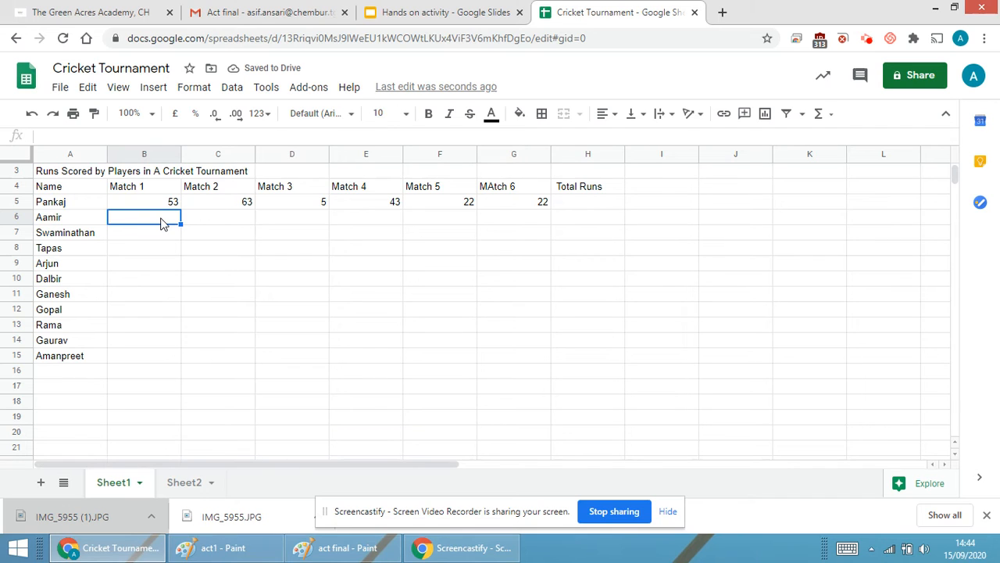
Step: Enter Match 1 runs in column B, from Aamir's 32 to Amanpreet's 36
{"action": "type", "text": "50"}
{"action": "left_click", "coordinate": [144, 248]}
{"action": "type", "text": "4"}
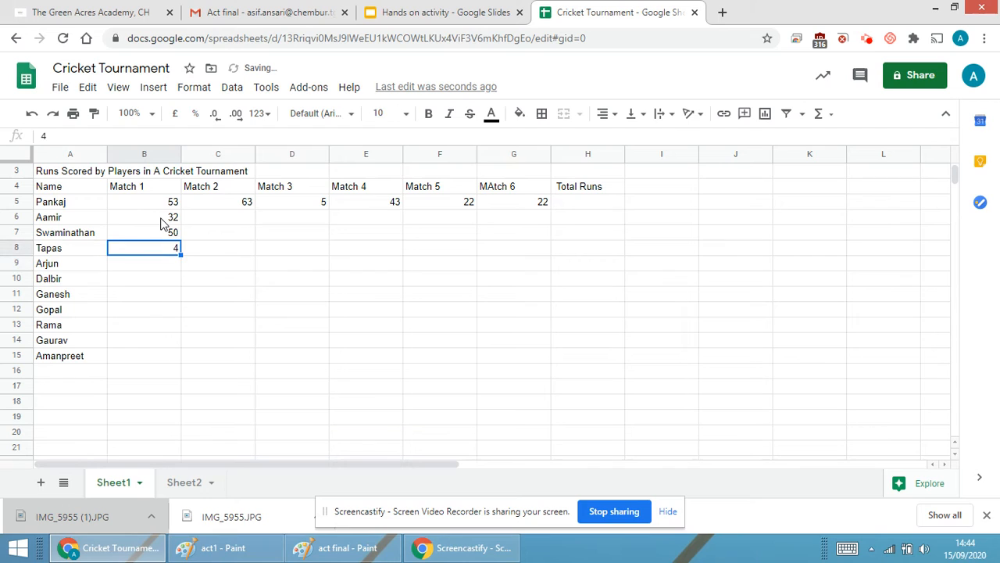
{"action": "type", "text": "5"}
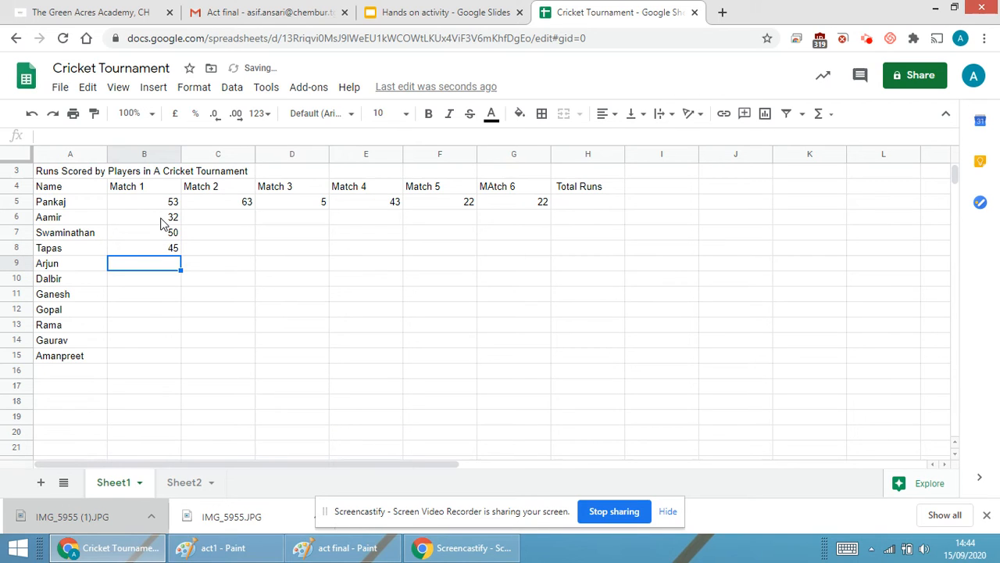
{"action": "type", "text": "12"}
{"action": "left_click", "coordinate": [144, 355]}
{"action": "type", "text": "36"}
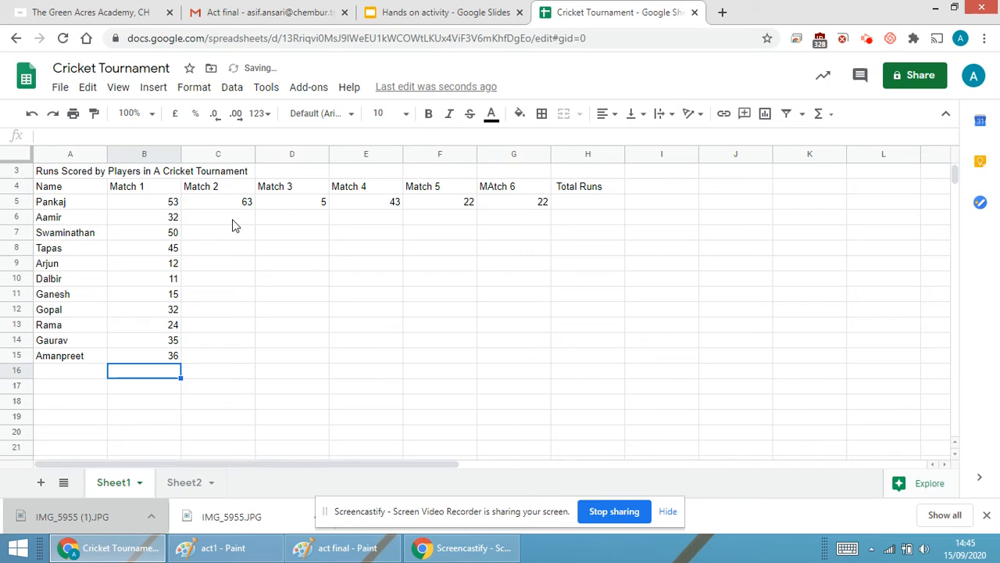
Step: Fill column C with every player's Match 2 runs and enter Aamir's Match 3 score 23
{"action": "left_click", "coordinate": [218, 217]}
{"action": "type", "text": "45"}
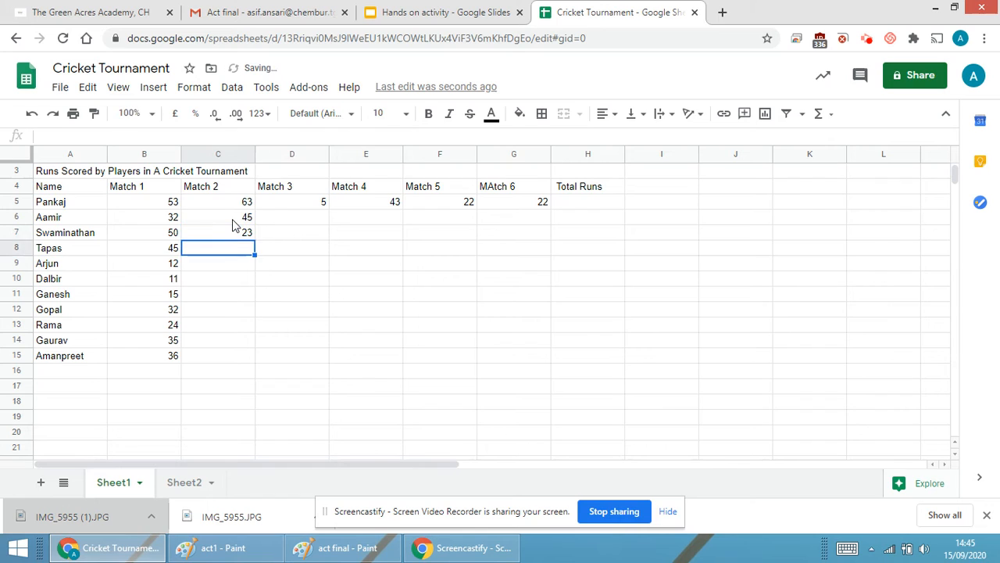
{"action": "type", "text": "38"}
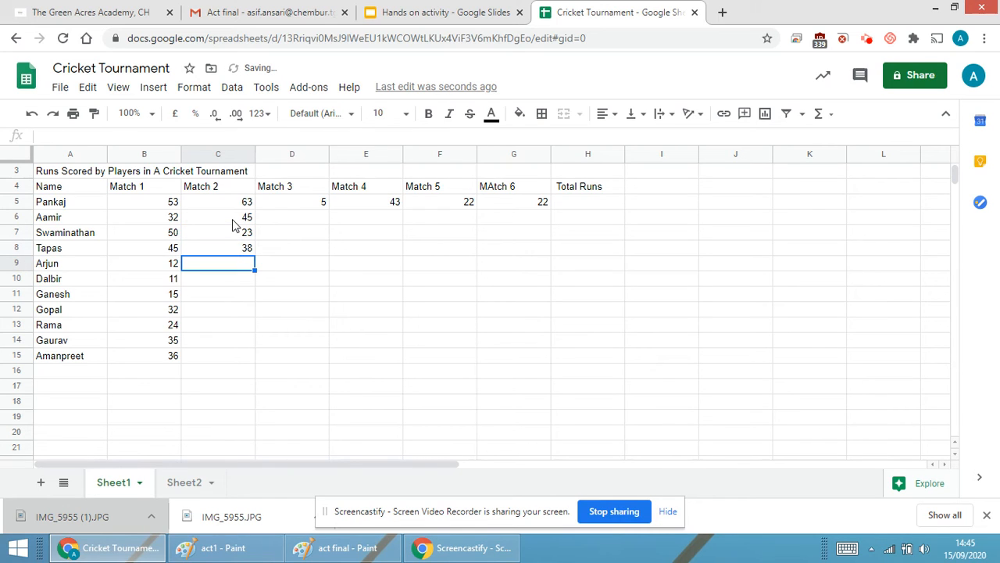
{"action": "type", "text": "34"}
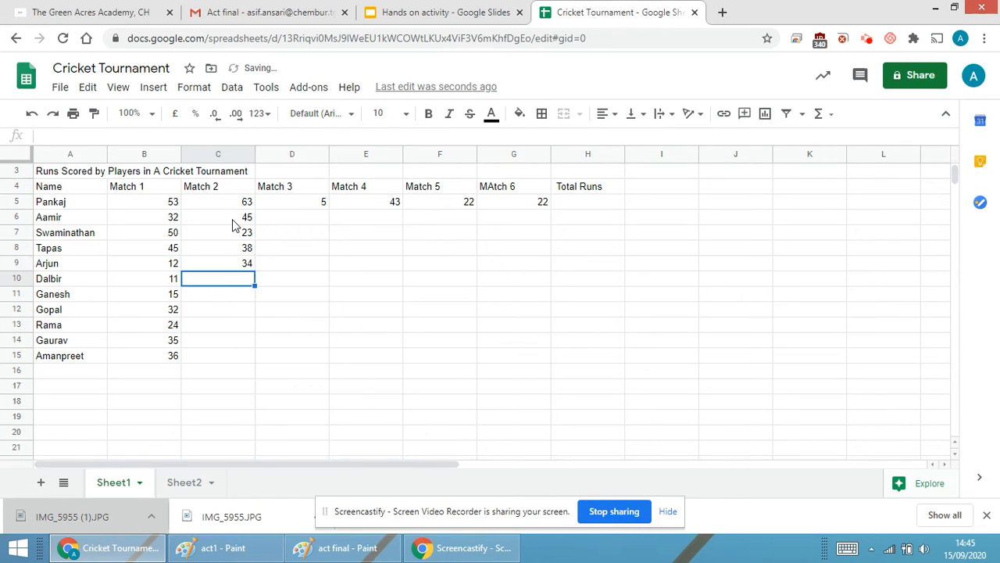
{"action": "type", "text": "25"}
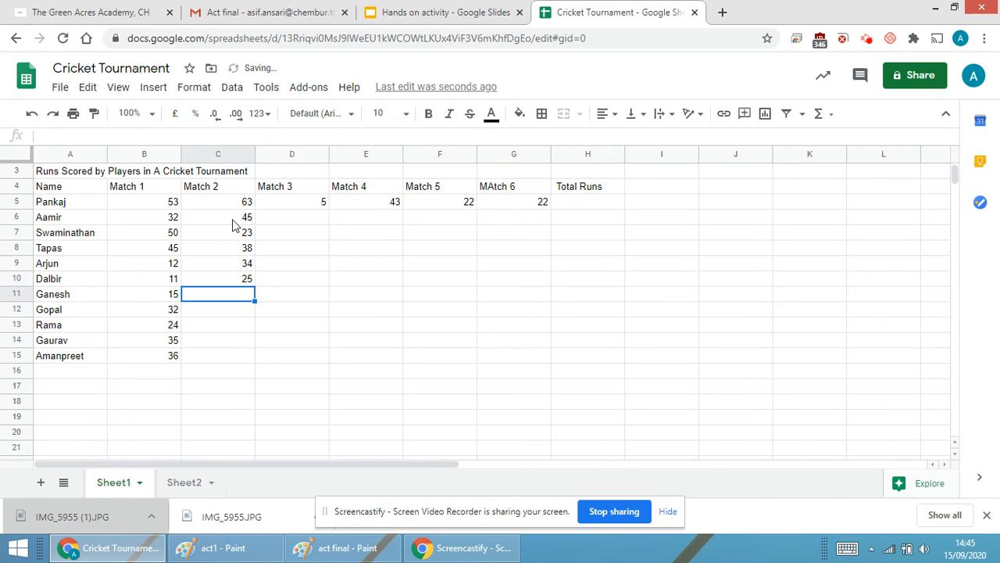
{"action": "type", "text": "41"}
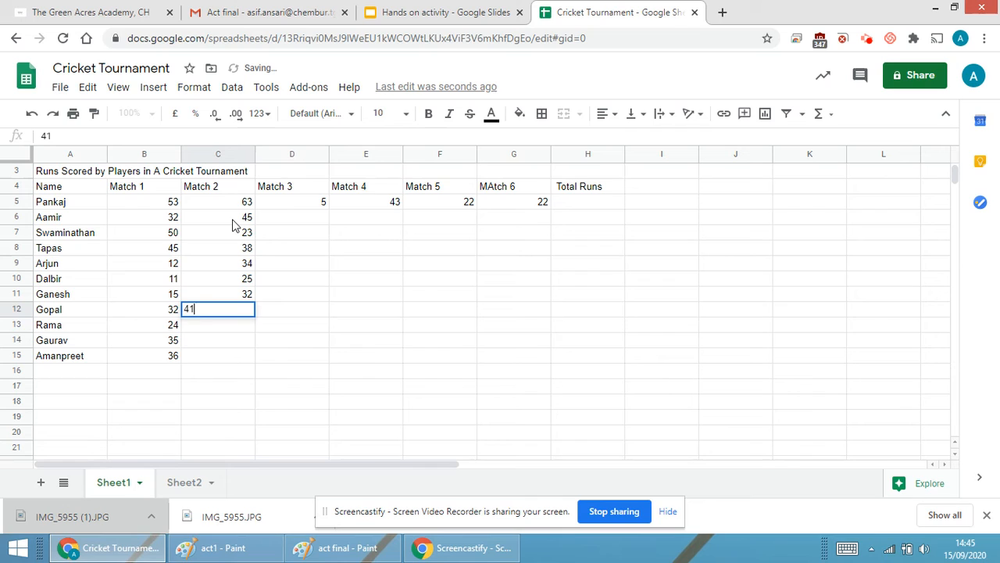
{"action": "key", "text": "enter"}
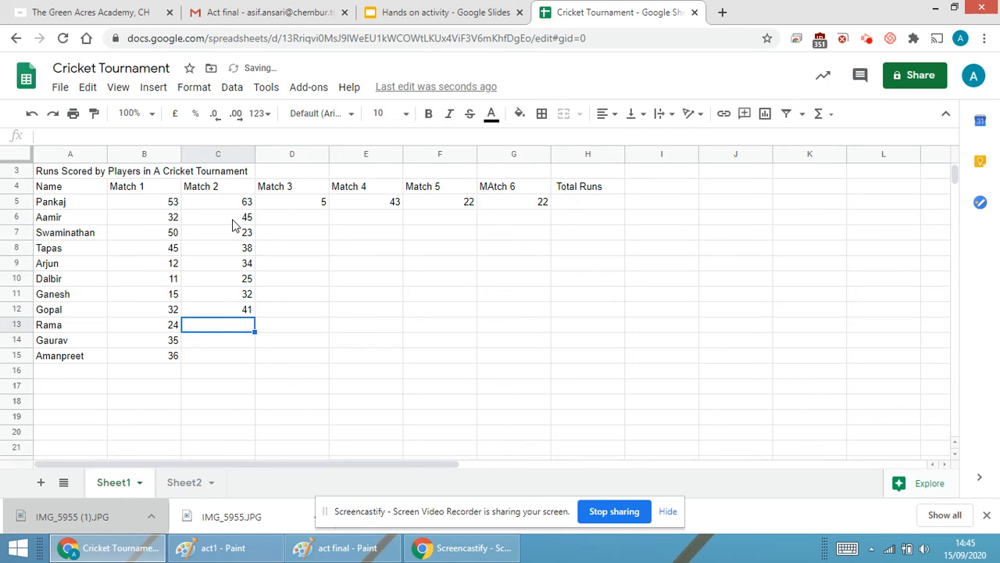
{"action": "type", "text": "32"}
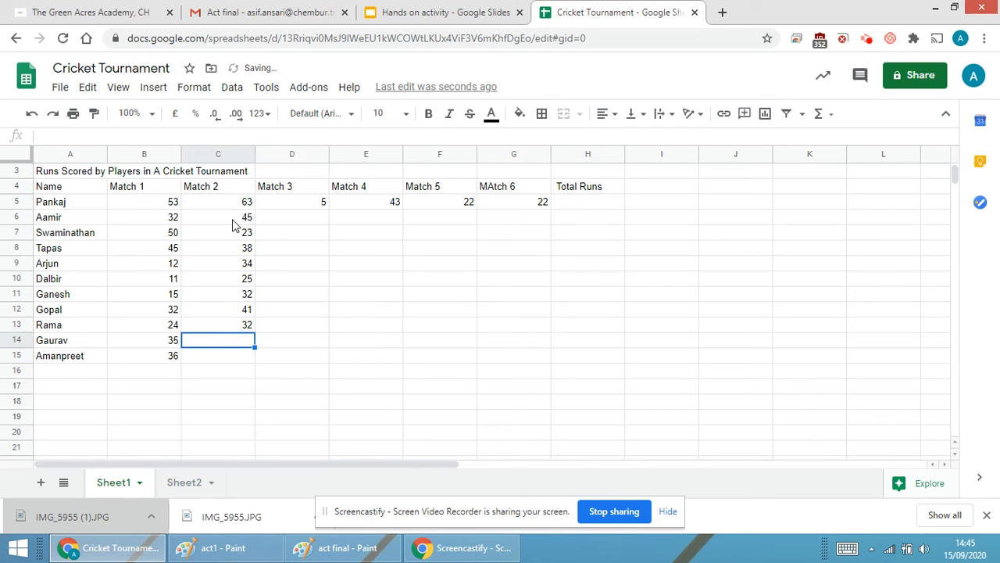
{"action": "type", "text": "31"}
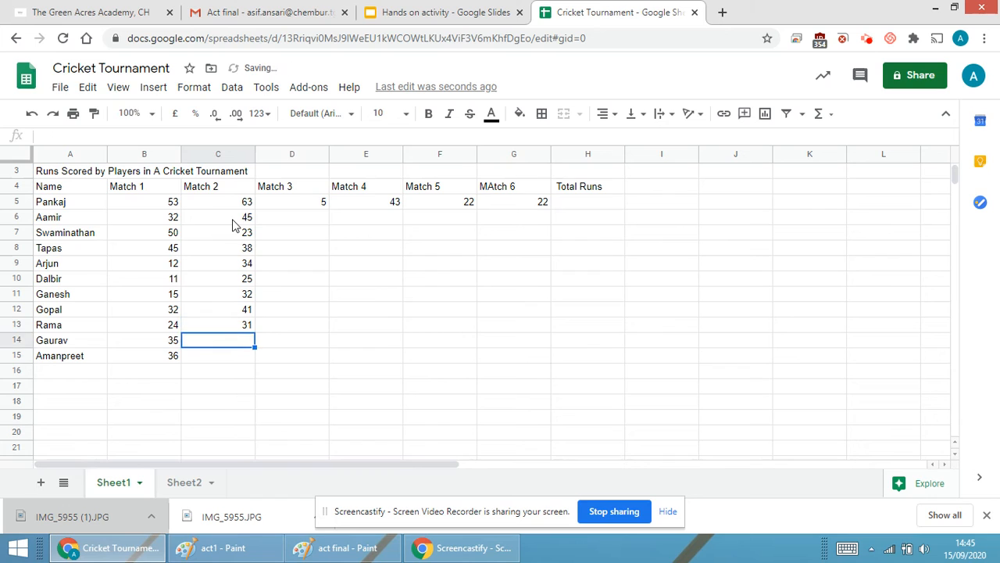
{"action": "type", "text": "42"}
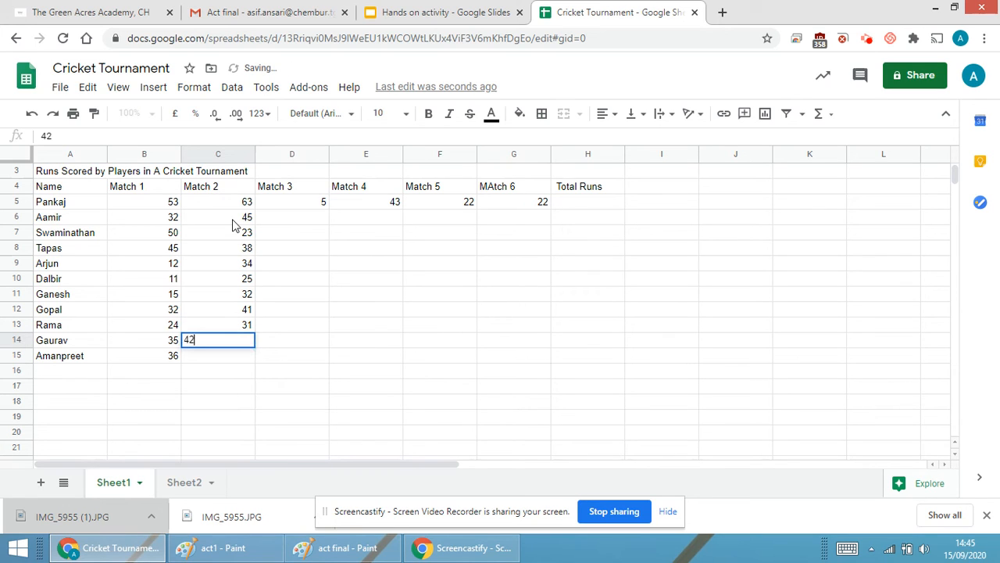
{"action": "type", "text": "57"}
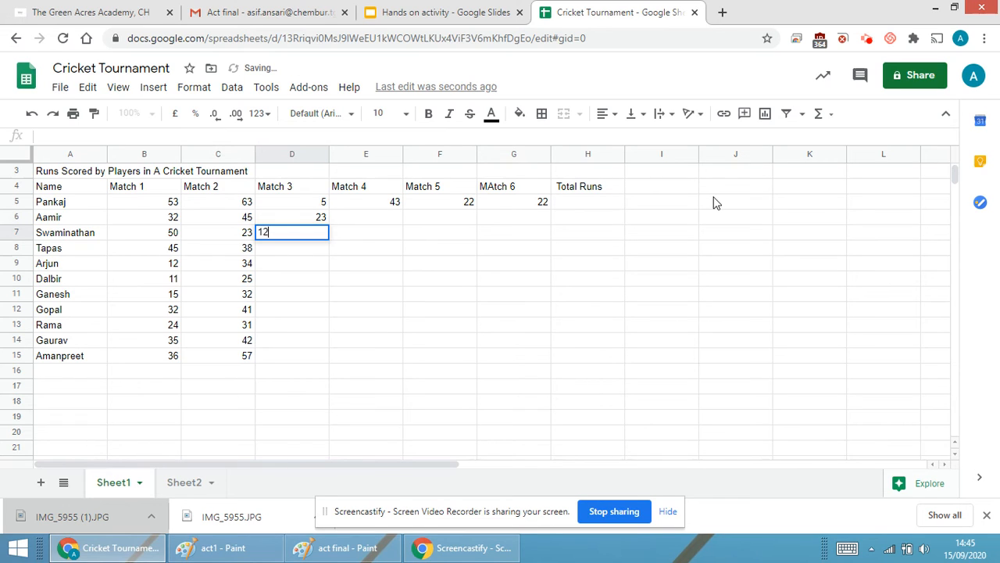
Step: Enter the remaining Match 3 runs in column D, ending with Amanpreet's 3
{"action": "type", "text": "25"}
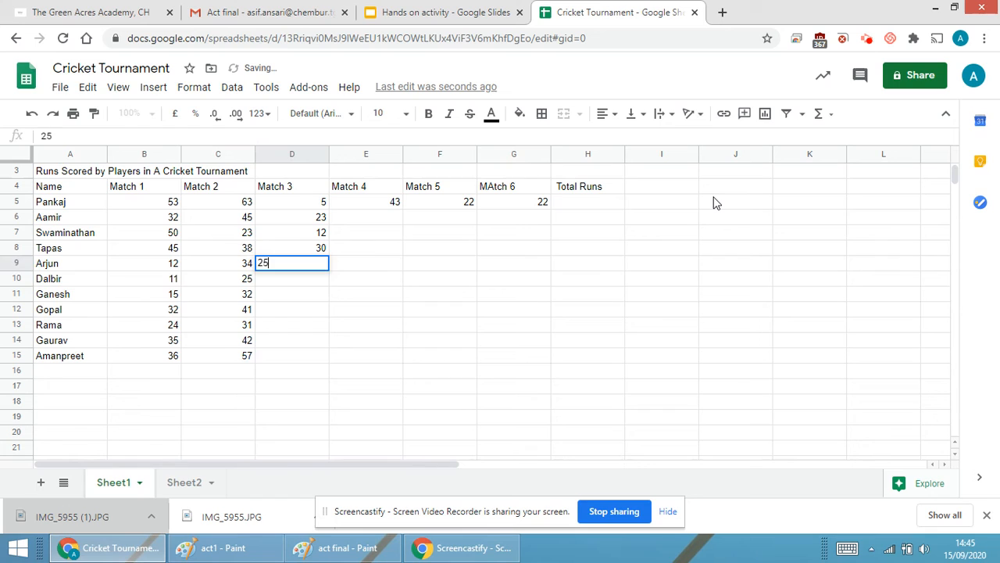
{"action": "type", "text": "26"}
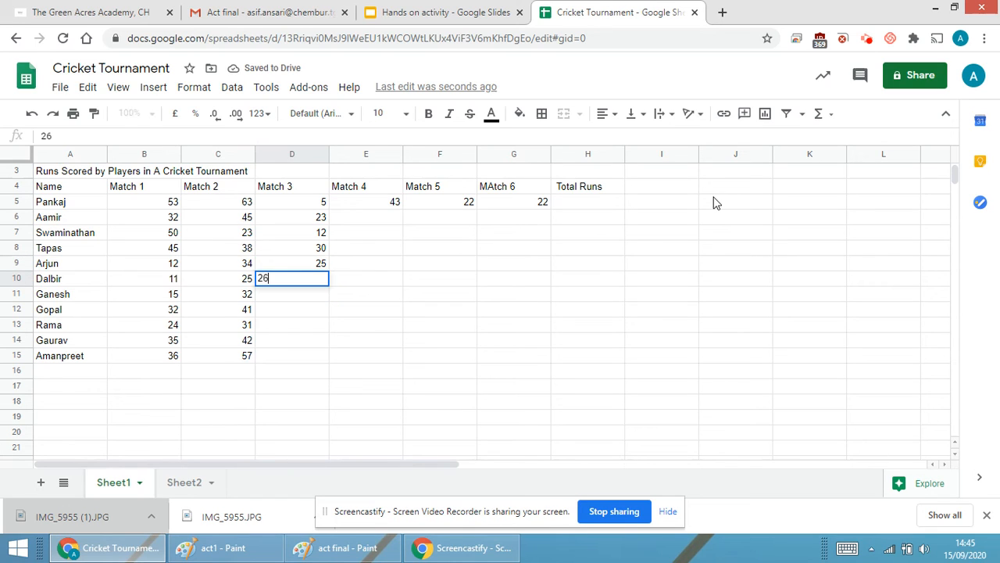
{"action": "type", "text": "27"}
{"action": "left_click", "coordinate": [292, 309]}
{"action": "type", "text": "32"}
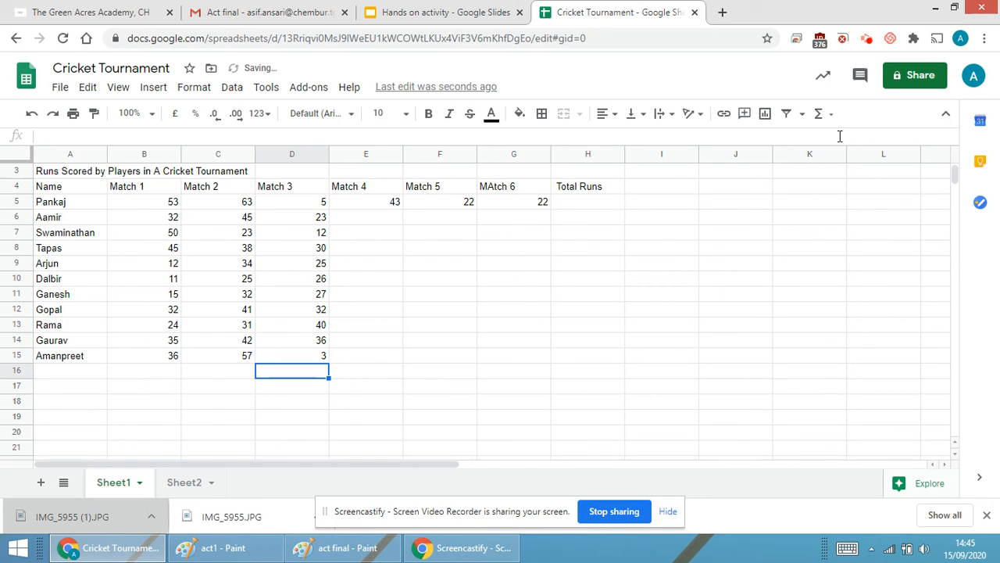
{"action": "left_click", "coordinate": [366, 216]}
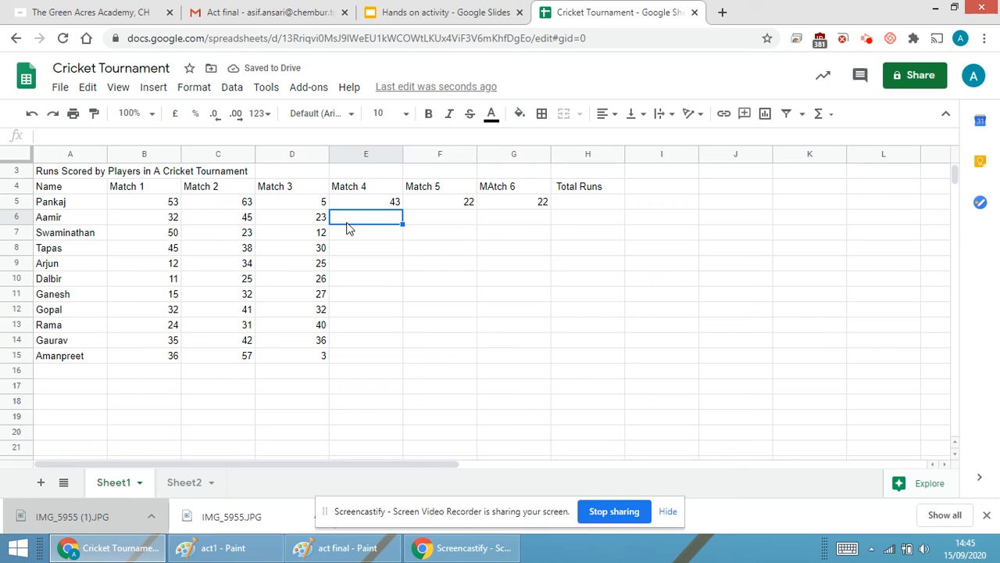
Step: Enter Match 4 runs in column E, from Aamir's 10 to Amanpreet's 29
{"action": "type", "text": "10"}
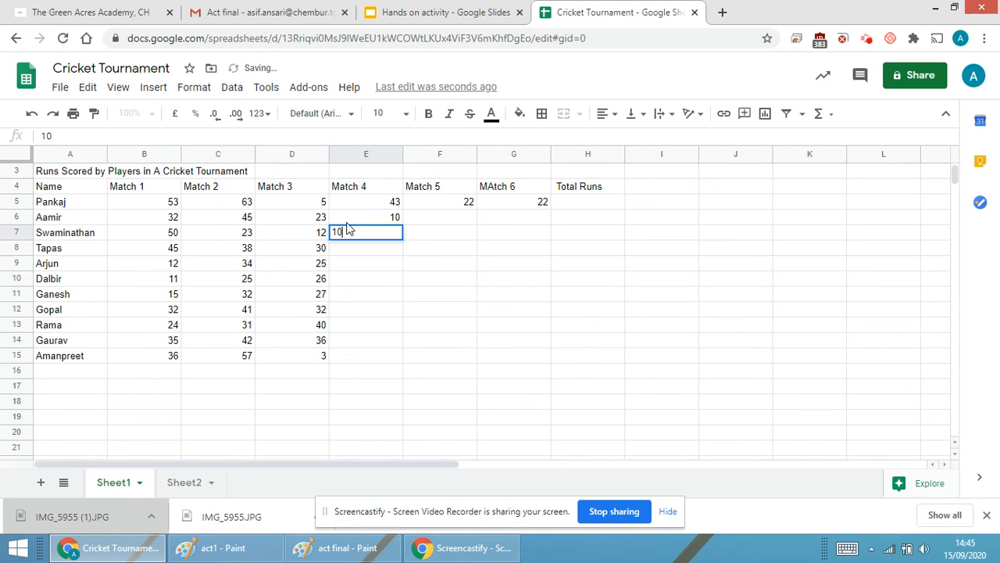
{"action": "type", "text": "28"}
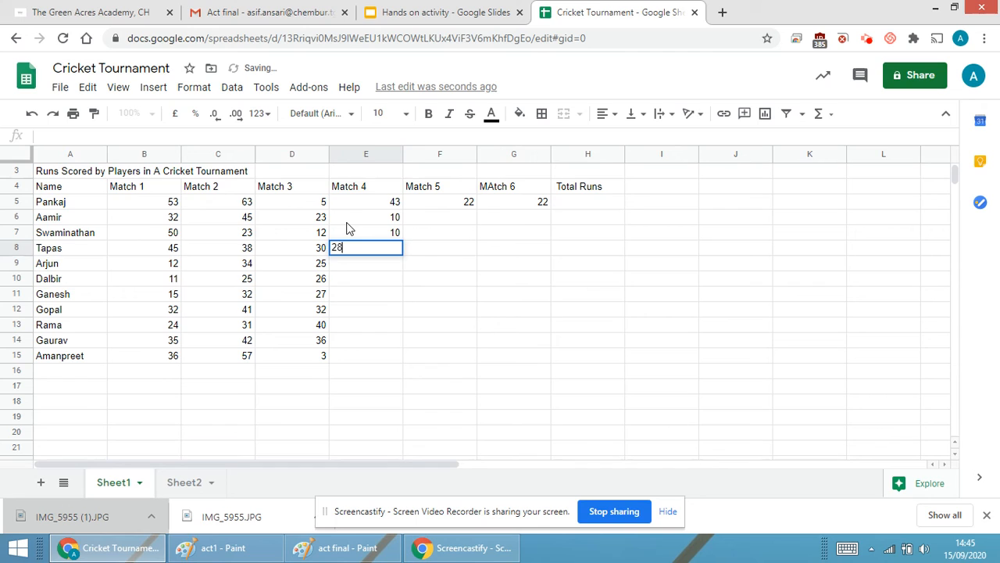
{"action": "type", "text": "46"}
{"action": "left_click", "coordinate": [366, 340]}
{"action": "type", "text": "43"}
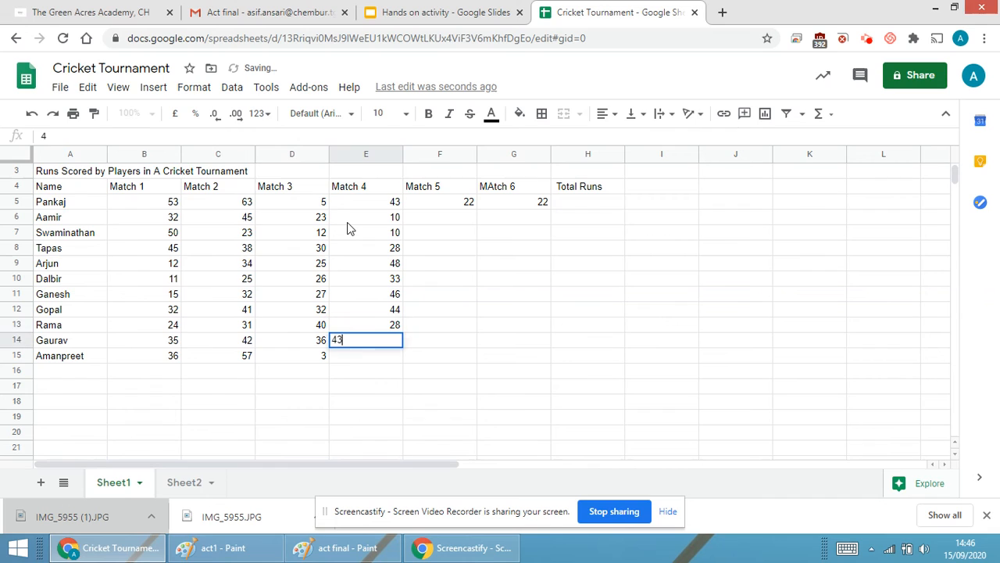
{"action": "type", "text": "29"}
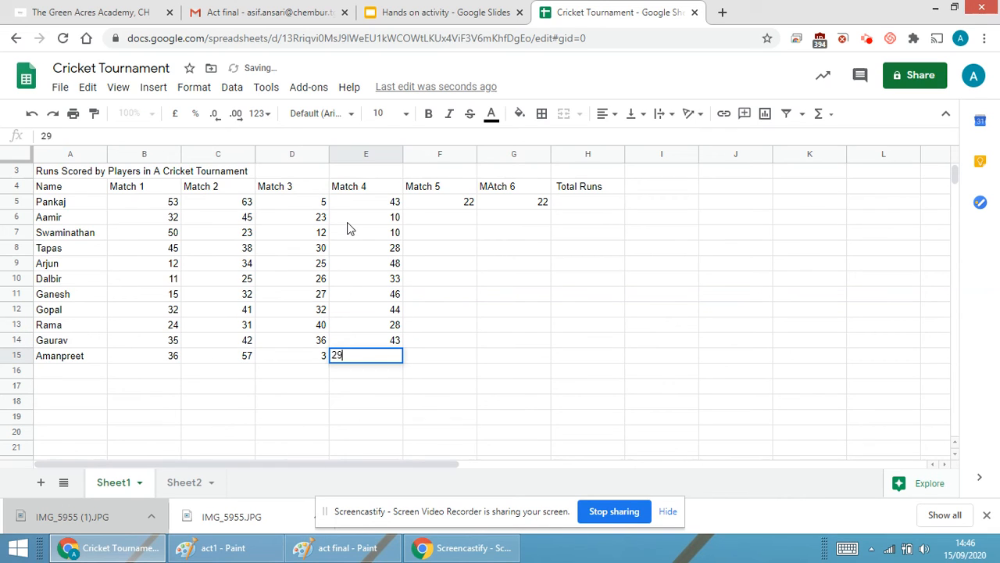
{"action": "left_click", "coordinate": [439, 201]}
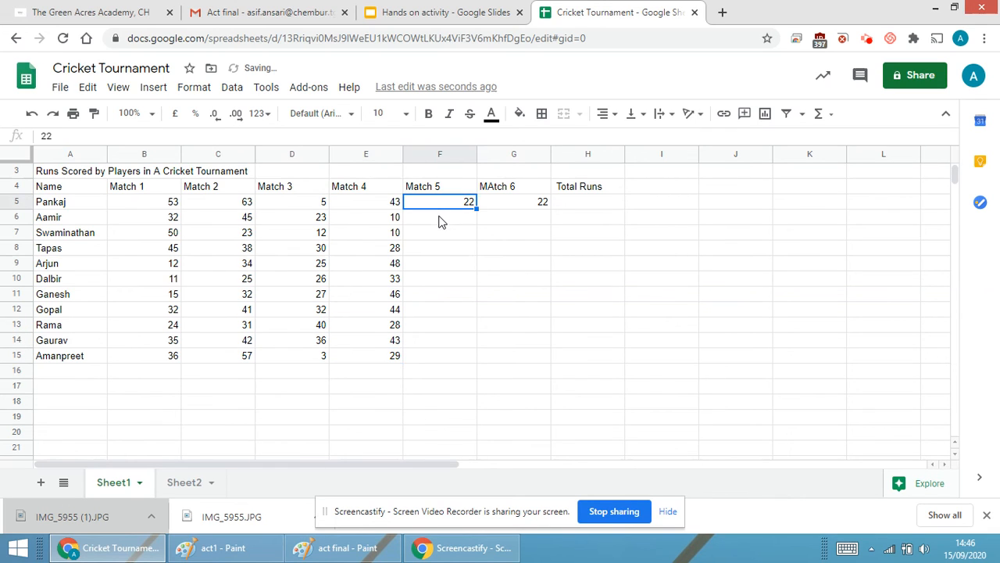
Step: Enter Match 5 runs in column F, from Aamir's 51 to Amanpreet's 35
{"action": "left_click", "coordinate": [439, 217]}
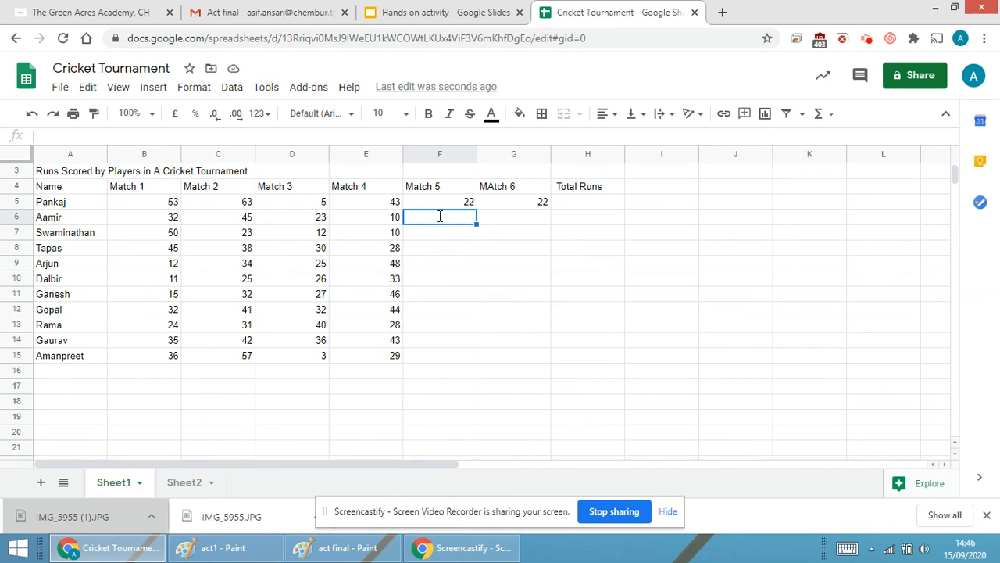
{"action": "type", "text": "5"}
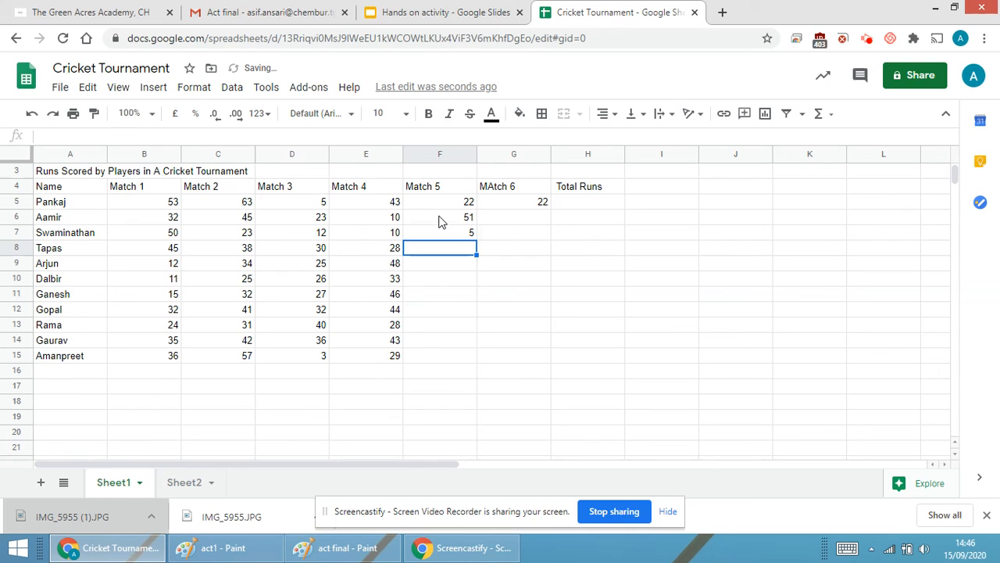
{"action": "type", "text": "4"}
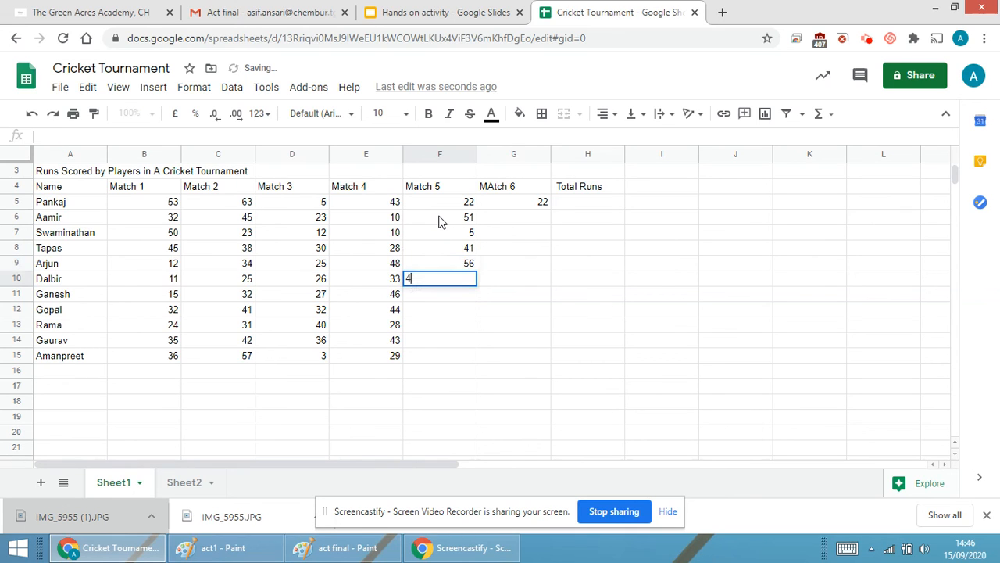
{"action": "type", "text": "44"}
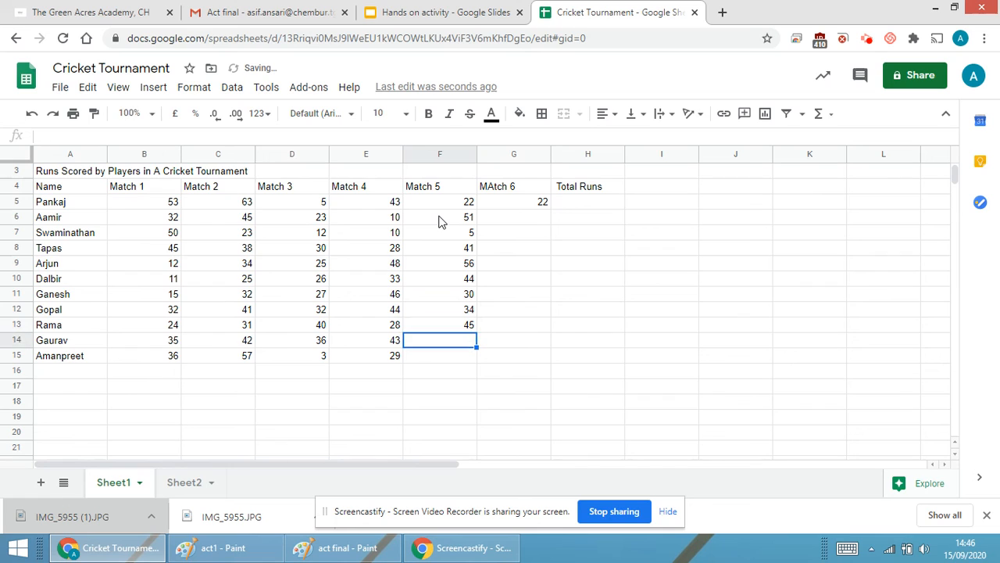
{"action": "type", "text": "49"}
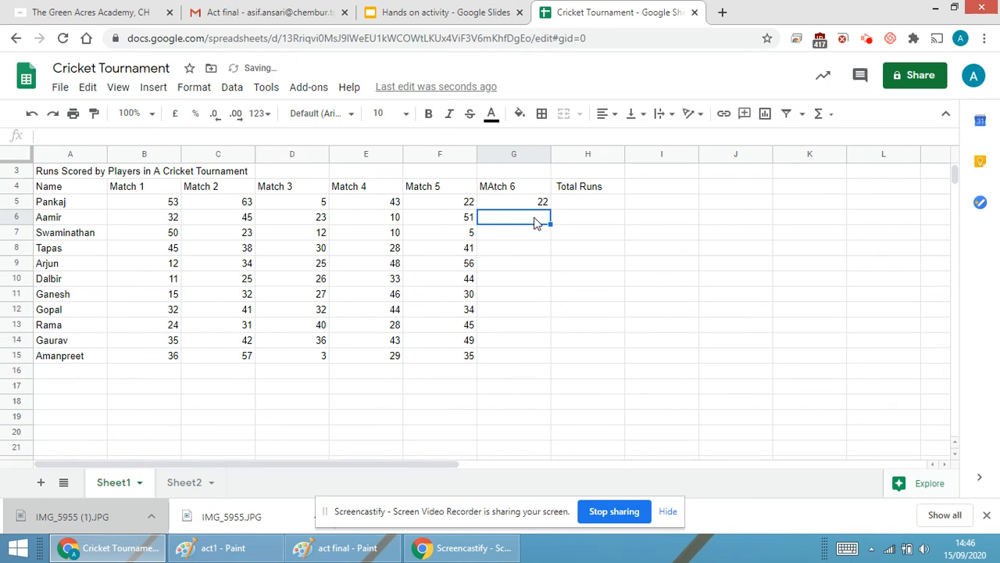
Step: Enter Match 6 runs 10, 46, 44 and 29 down column G, ending with Amanpreet's 29
{"action": "type", "text": "10"}
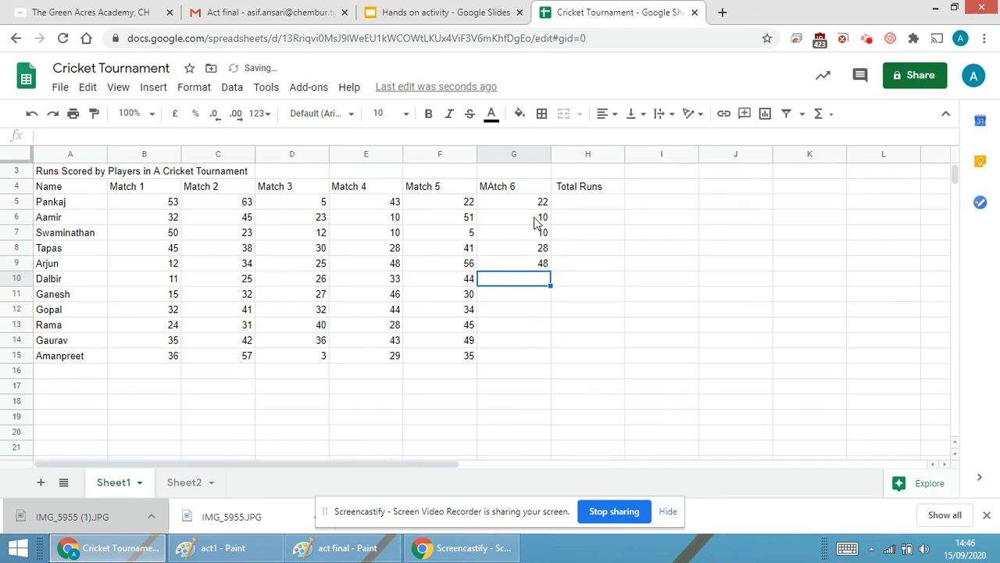
{"action": "type", "text": "46"}
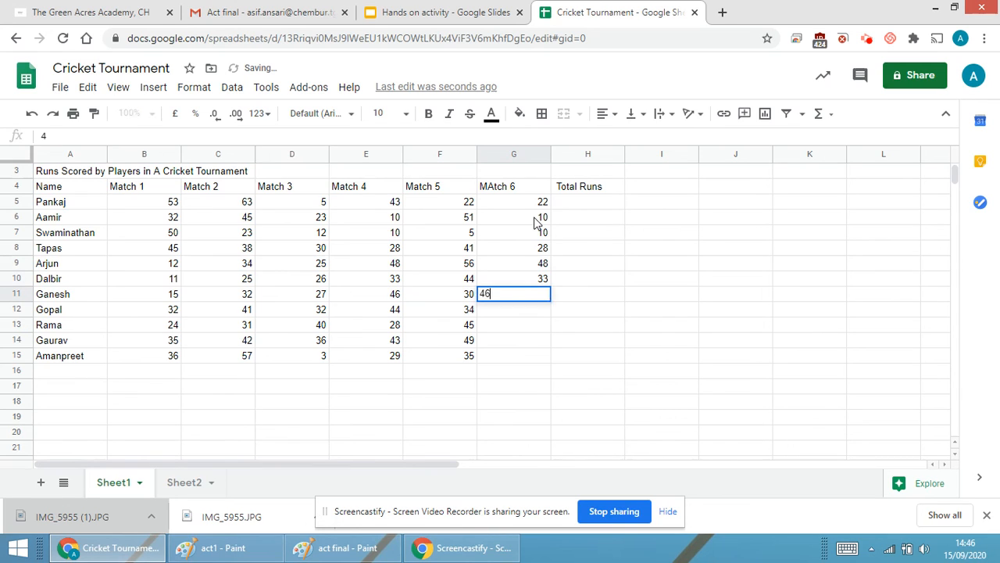
{"action": "type", "text": "44"}
{"action": "left_click", "coordinate": [513, 324]}
{"action": "type", "text": "28"}
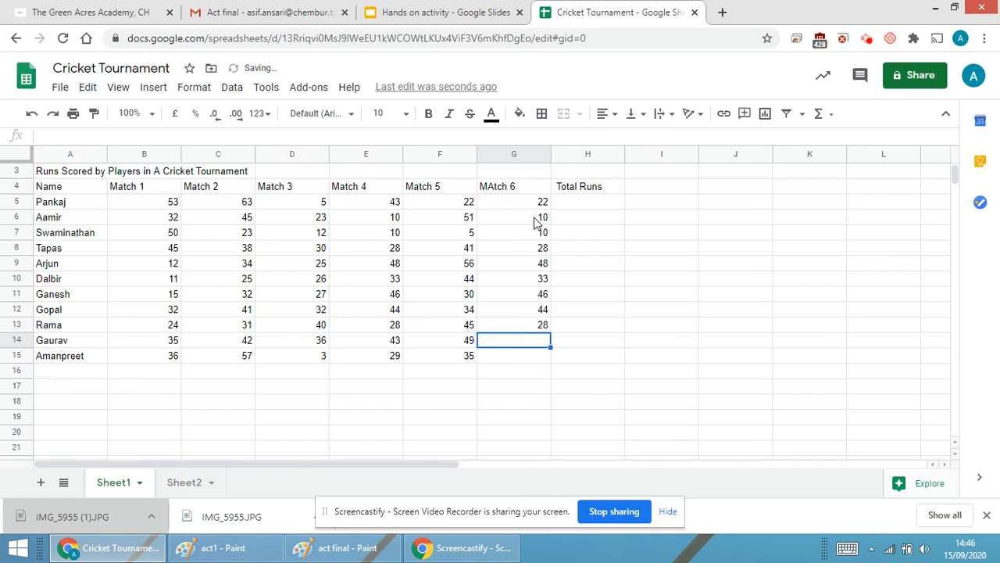
{"action": "type", "text": "29"}
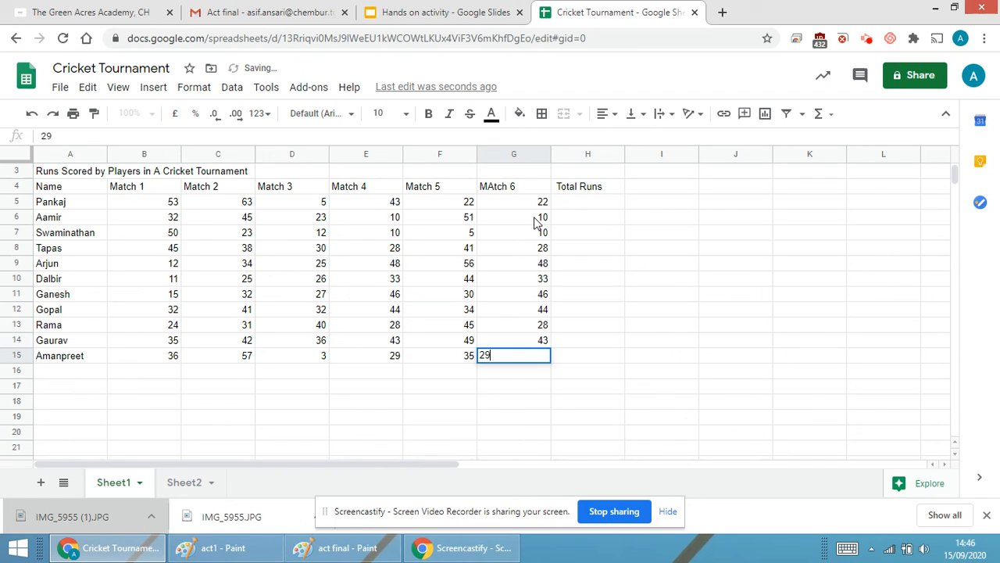
{"action": "key", "text": "enter"}
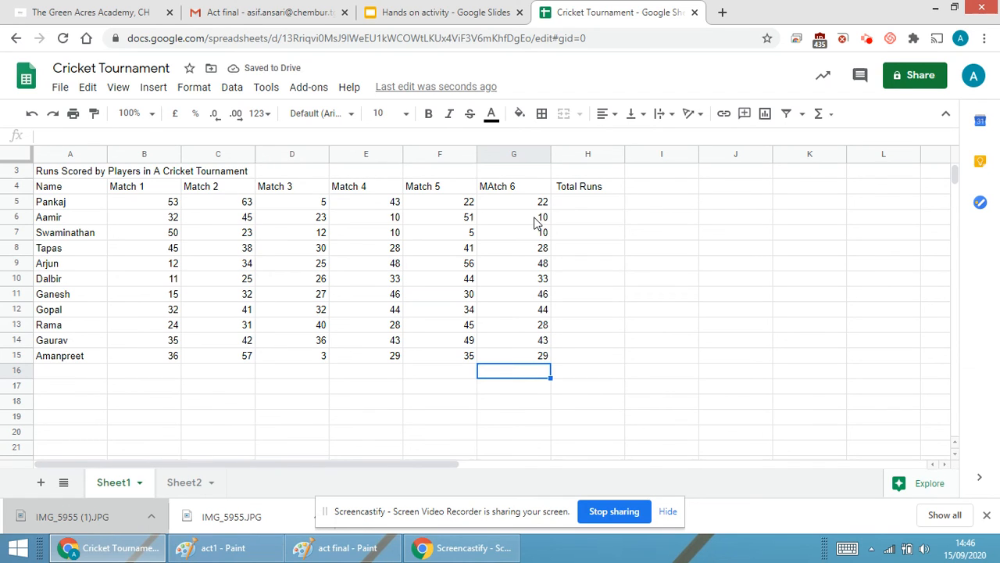